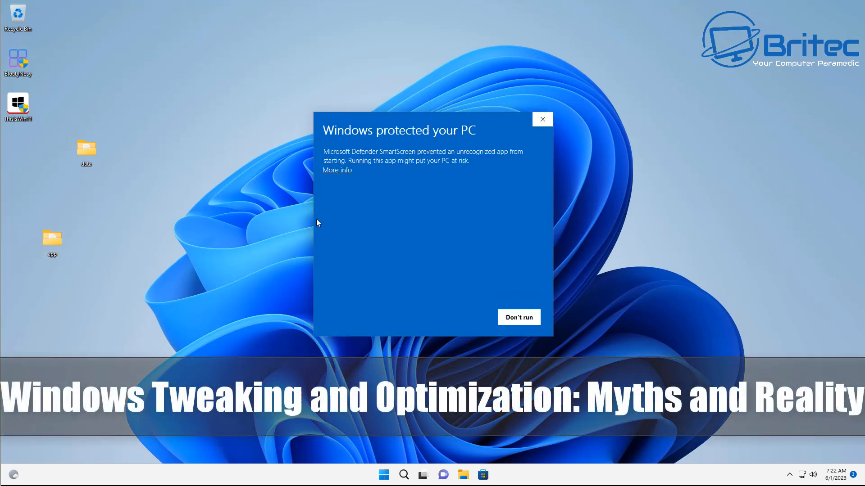
- Run BloatyNosy anyway past the SmartScreen warning and approve the User Account Control prompt
{"action": "left_click", "coordinate": [337, 170]}
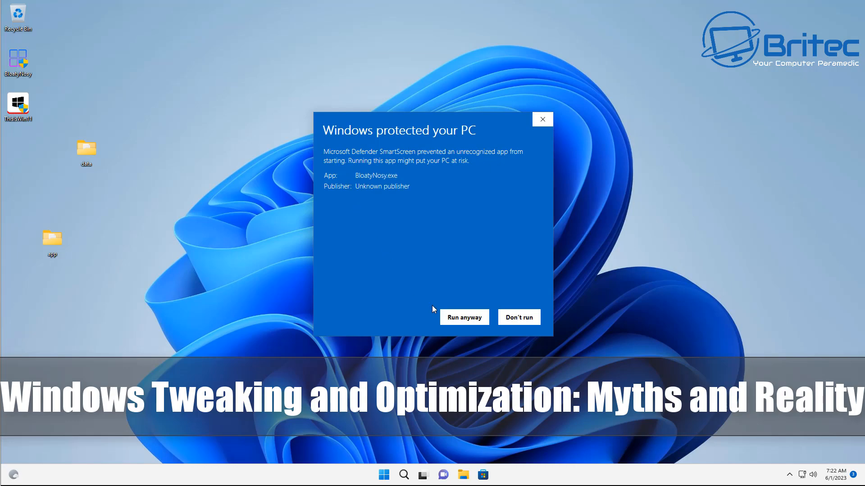
{"action": "left_click", "coordinate": [464, 317]}
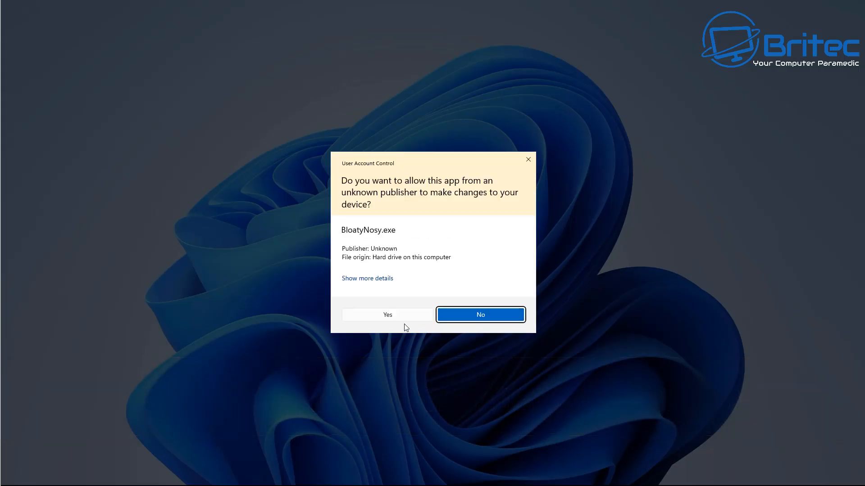
{"action": "left_click", "coordinate": [387, 315]}
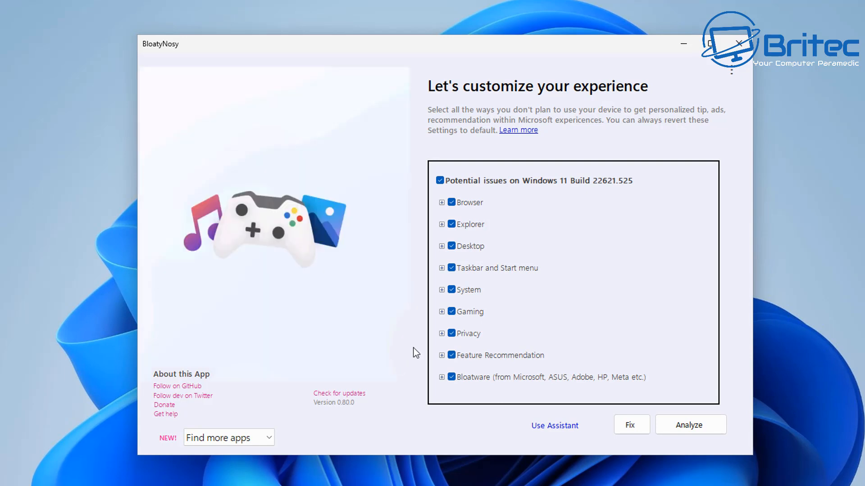
{"action": "mouse_move", "coordinate": [479, 225]}
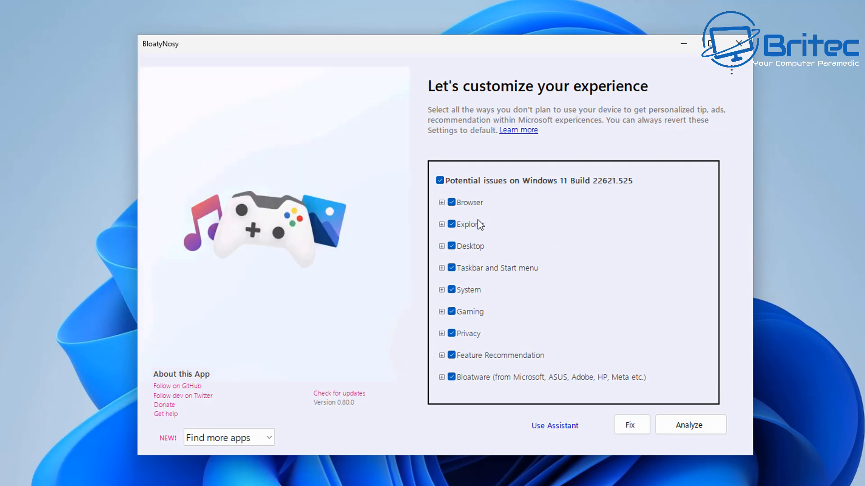
- Expand the Browser, Desktop, System and Feature Recommendation categories to review their checked fixes
{"action": "left_click", "coordinate": [442, 202]}
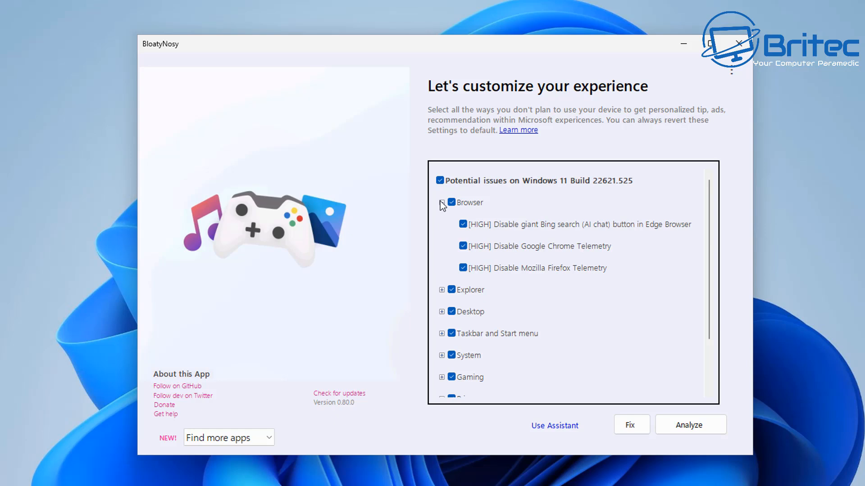
{"action": "left_click", "coordinate": [441, 203]}
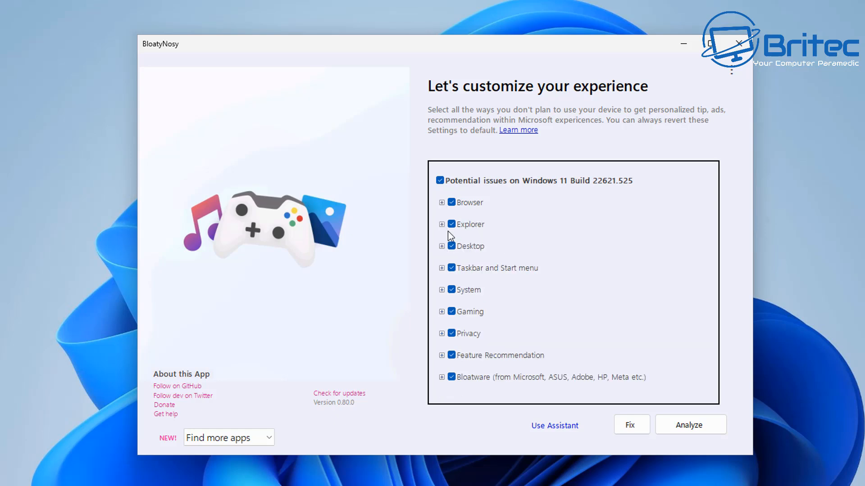
{"action": "left_click", "coordinate": [442, 225]}
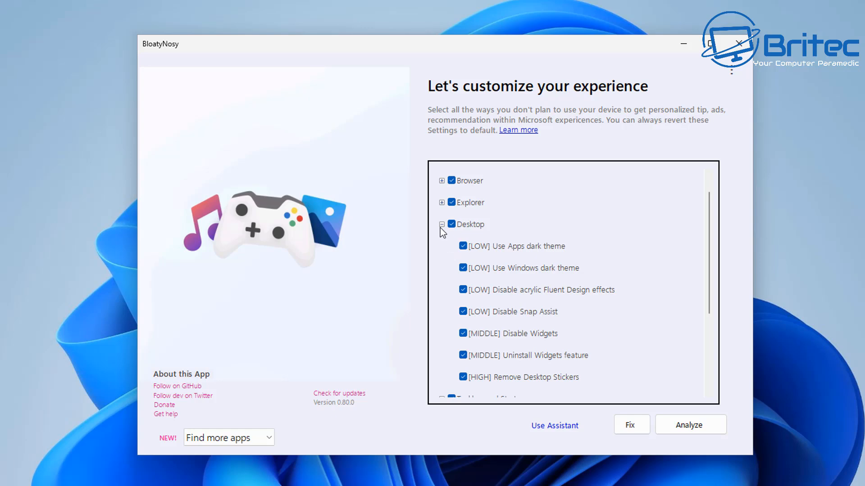
{"action": "left_click", "coordinate": [441, 224]}
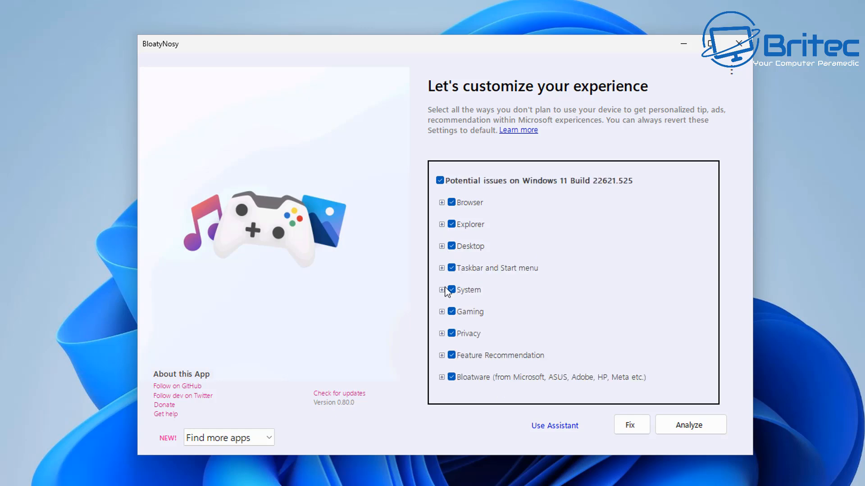
{"action": "left_click", "coordinate": [442, 289]}
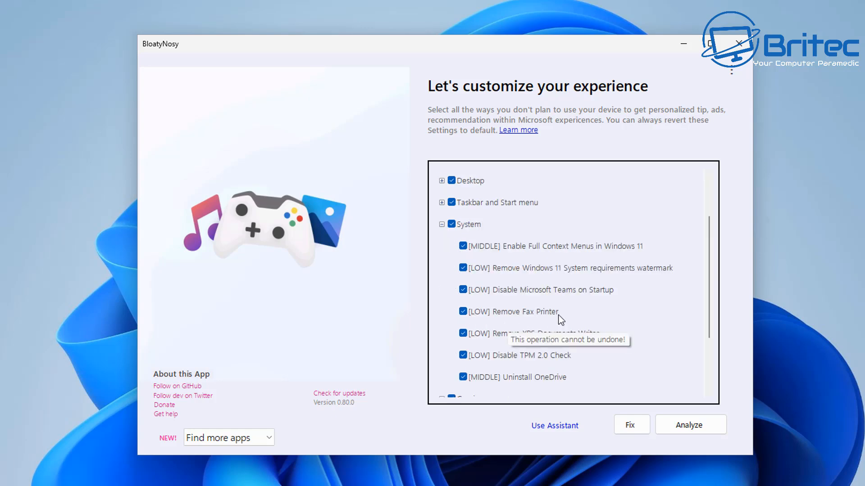
{"action": "mouse_move", "coordinate": [639, 329]}
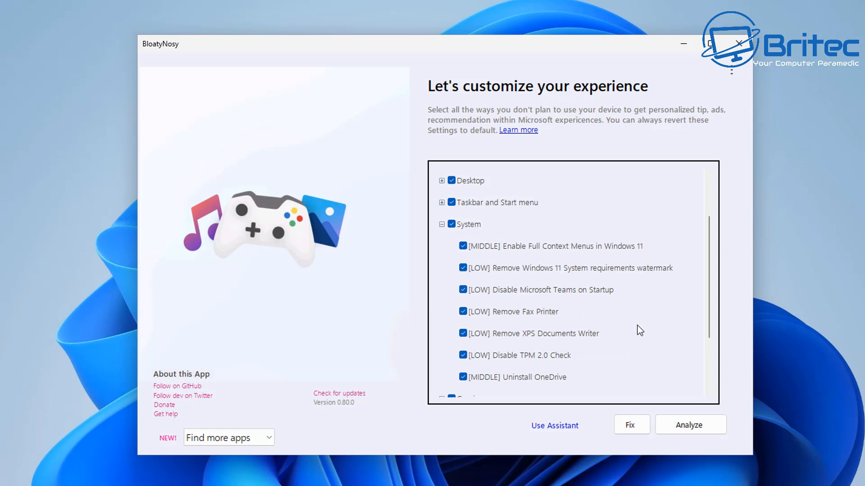
{"action": "scroll", "scroll_direction": "down", "scroll_amount": 3}
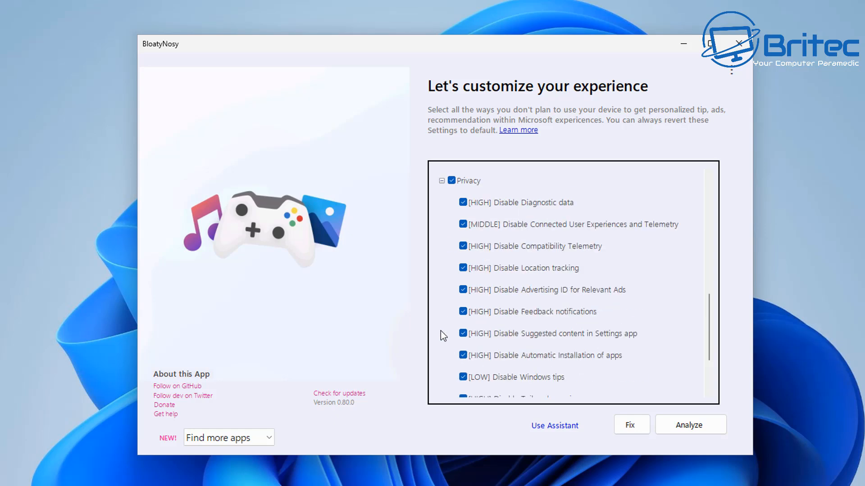
{"action": "scroll", "scroll_direction": "down", "scroll_amount": 3}
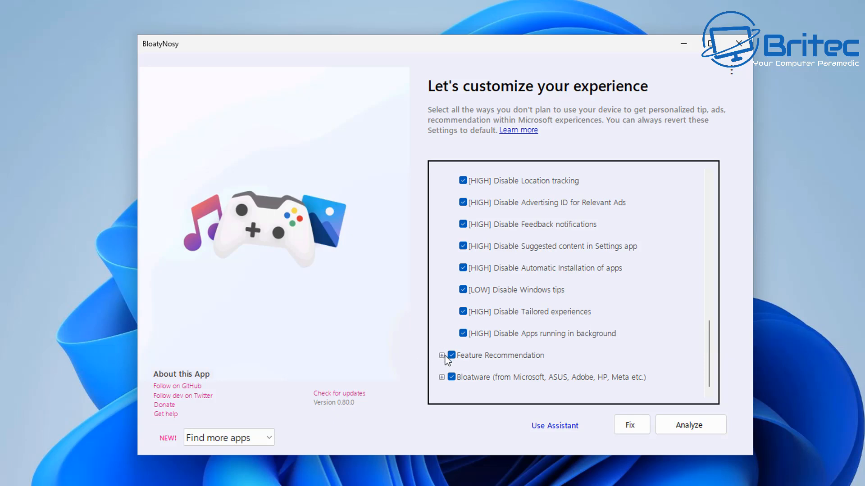
{"action": "left_click", "coordinate": [442, 356]}
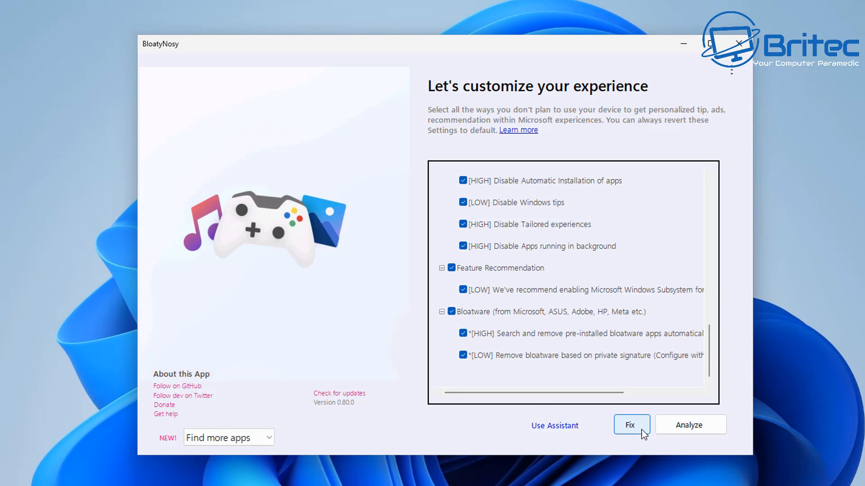
- Apply the found and selected BloatyNosy fixes and confirm with Yes
{"action": "left_click", "coordinate": [630, 424]}
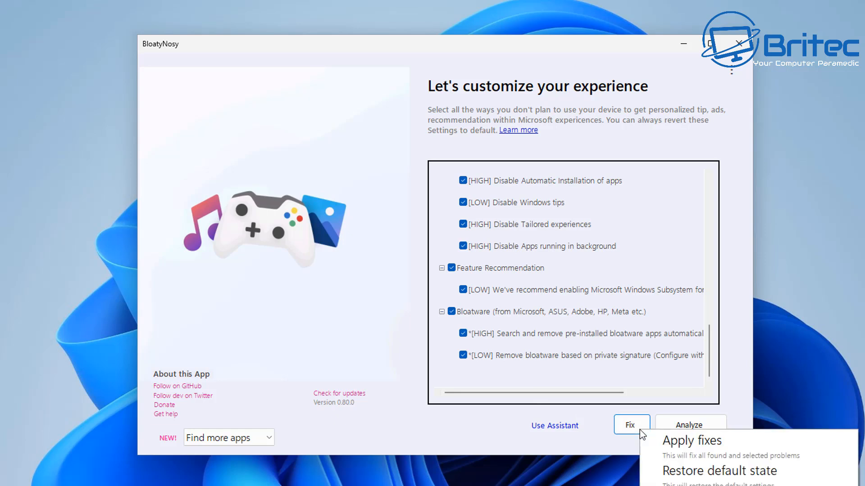
{"action": "left_click", "coordinate": [691, 440]}
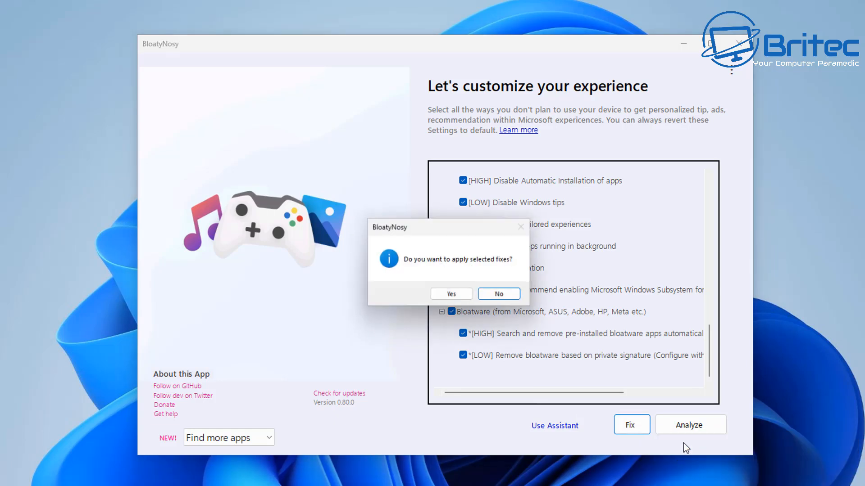
{"action": "left_click", "coordinate": [450, 293]}
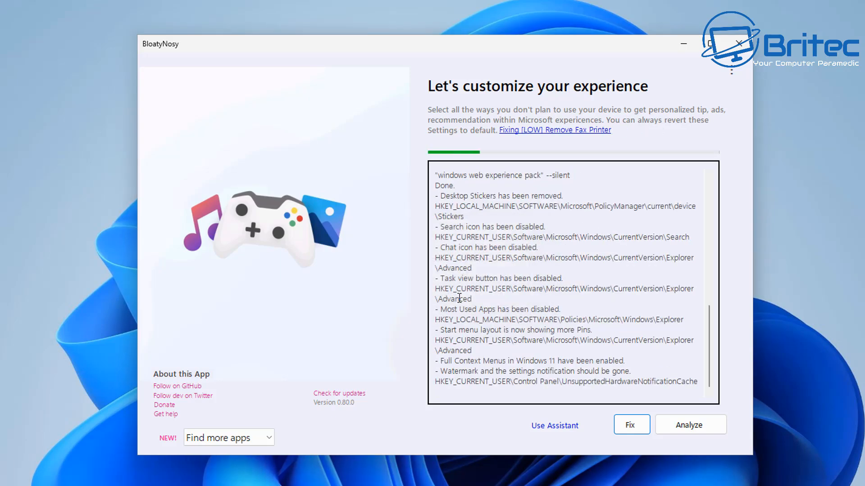
{"action": "left_click", "coordinate": [631, 425]}
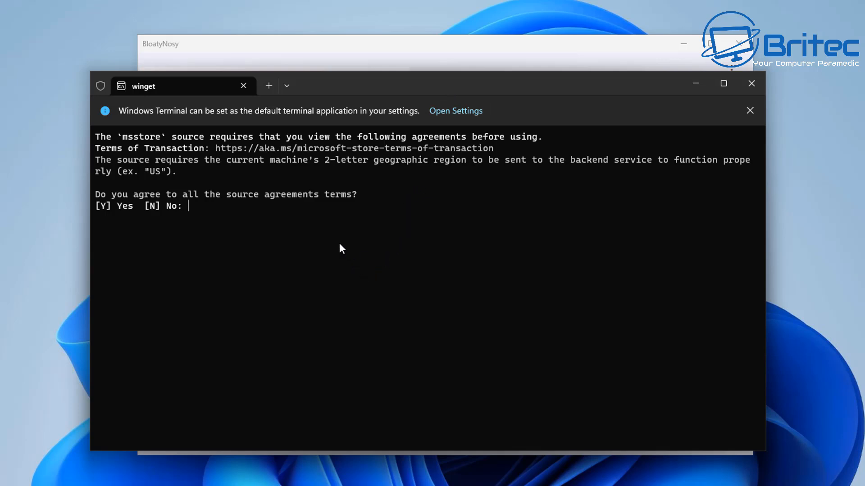
{"action": "type", "text": "yes"}
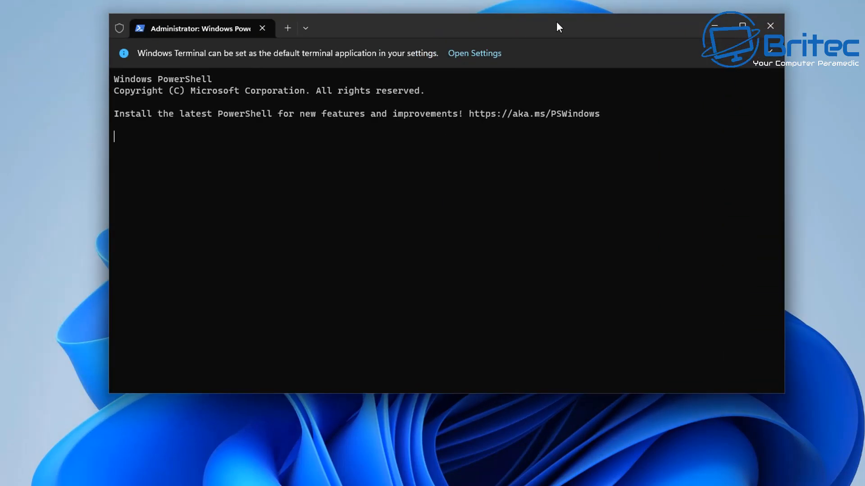
{"action": "type", "text": "iwr -useb https://christitus.com/win | iex"}
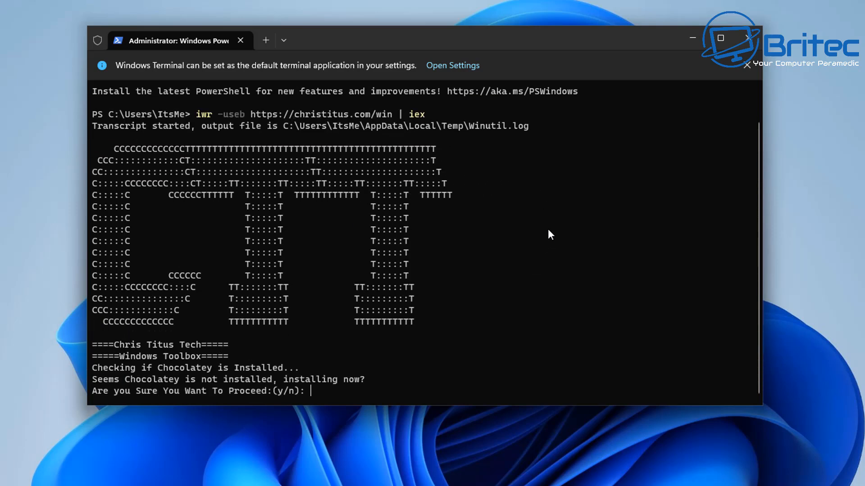
{"action": "type", "text": "y"}
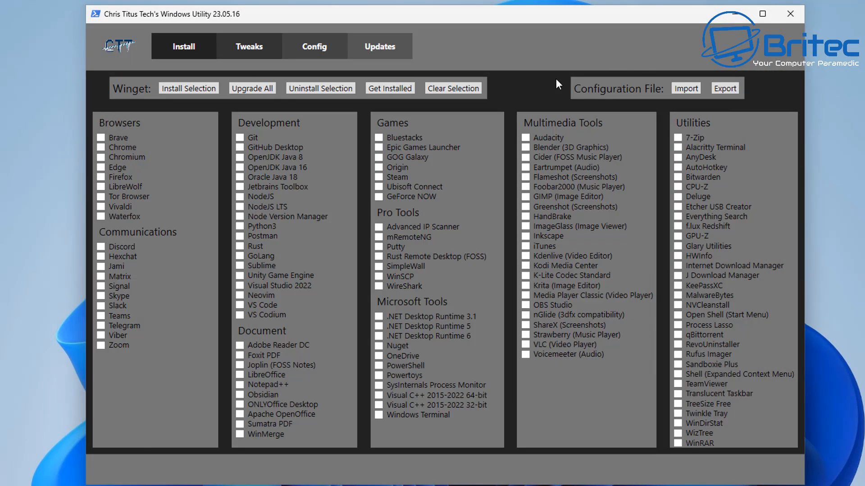
- Select the Desktop recommended tweaks, run them, and dismiss the Tweaks are Finished message
{"action": "left_click", "coordinate": [248, 46]}
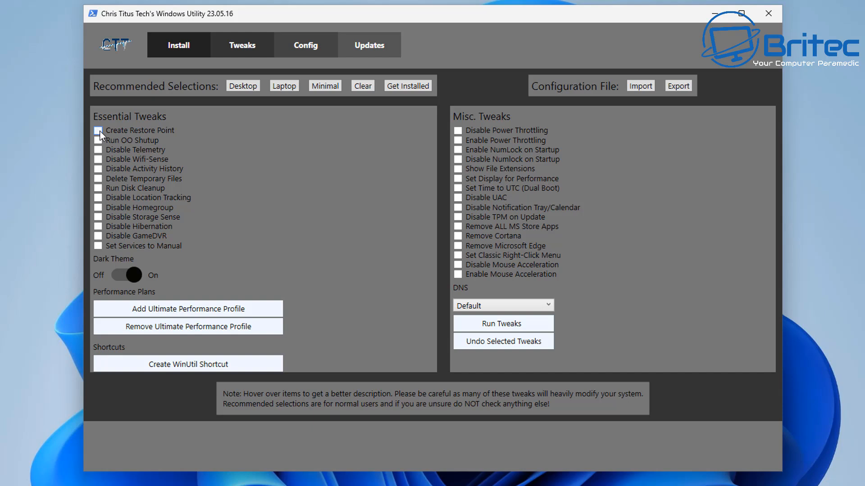
{"action": "left_click", "coordinate": [243, 86]}
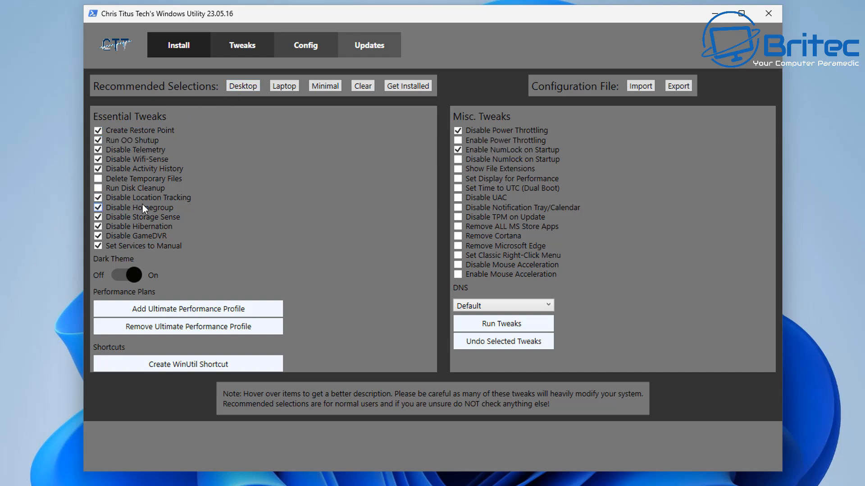
{"action": "mouse_move", "coordinate": [148, 196]}
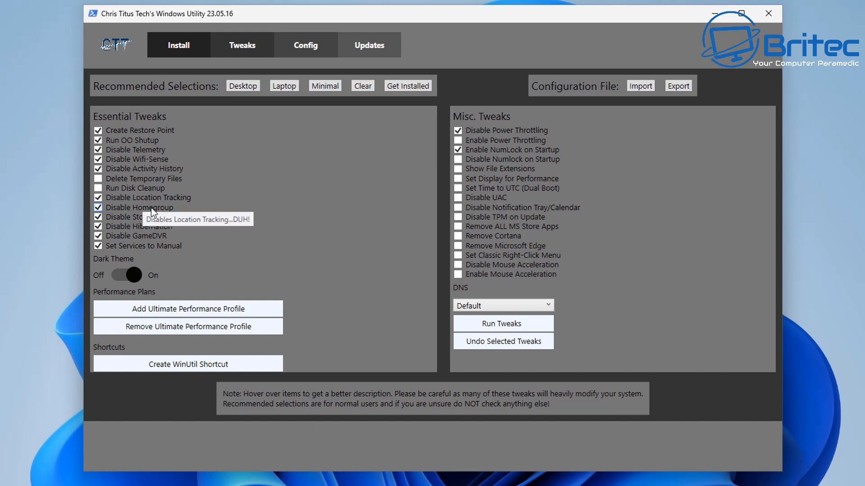
{"action": "mouse_move", "coordinate": [291, 295]}
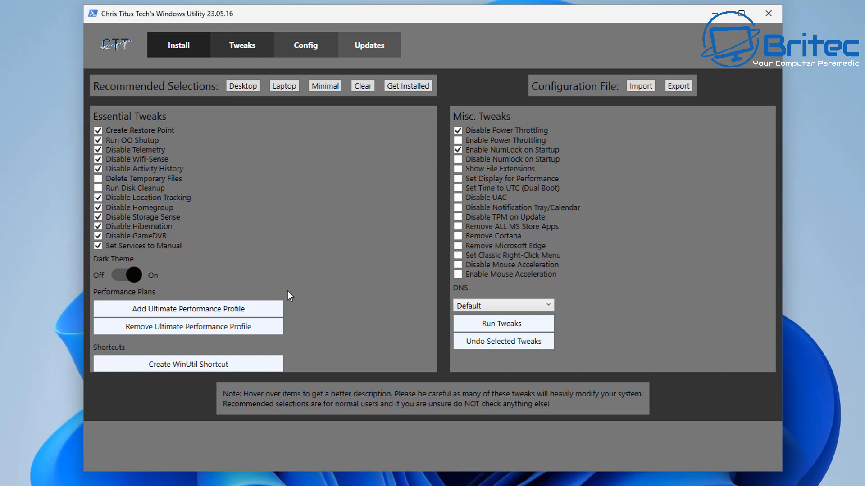
{"action": "mouse_move", "coordinate": [583, 277]}
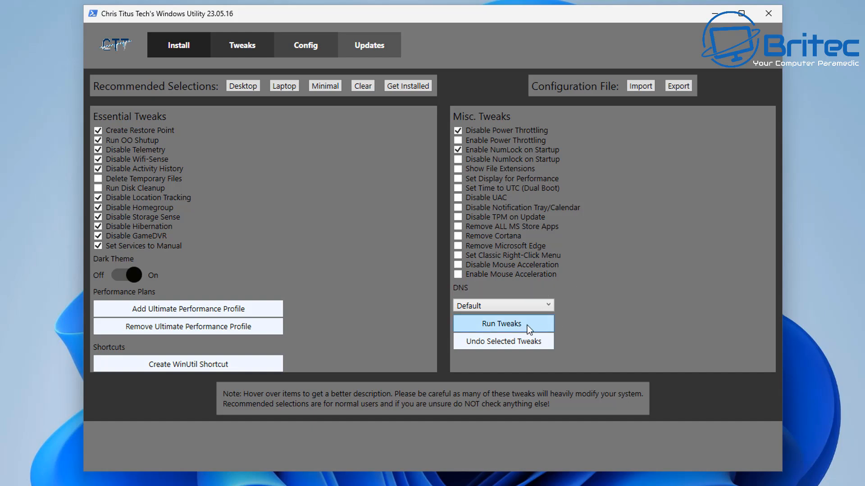
{"action": "left_click", "coordinate": [502, 306]}
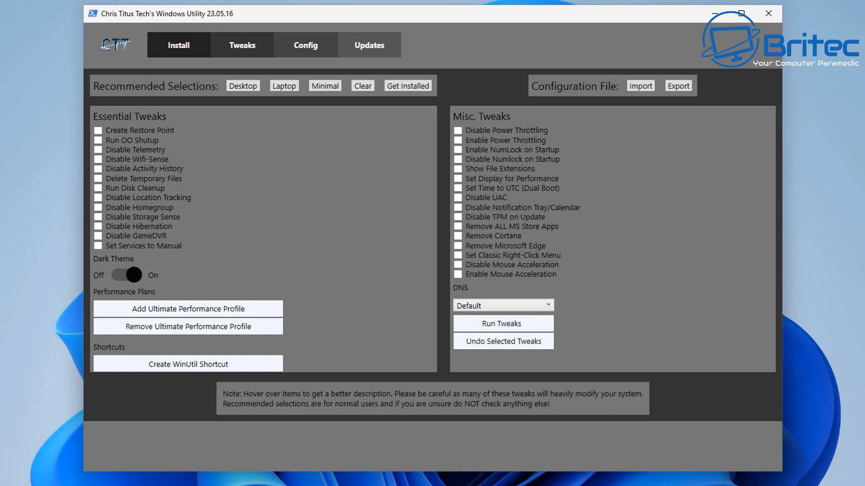
{"action": "left_click", "coordinate": [502, 323]}
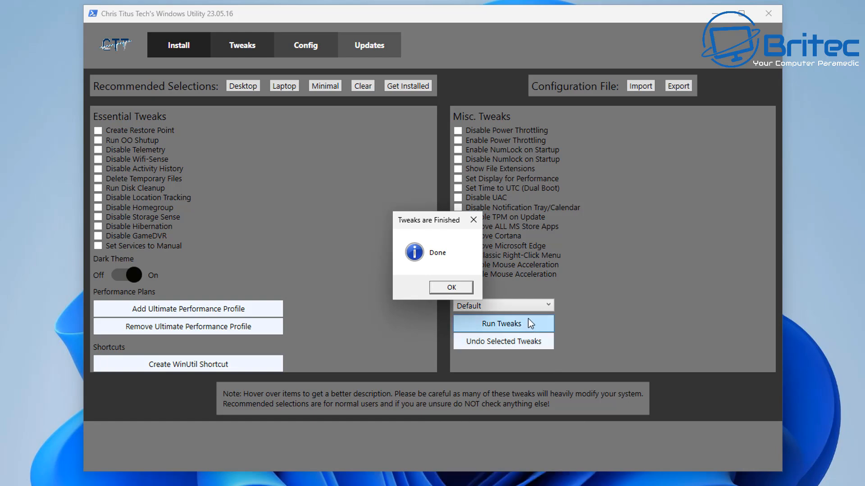
{"action": "left_click", "coordinate": [450, 287]}
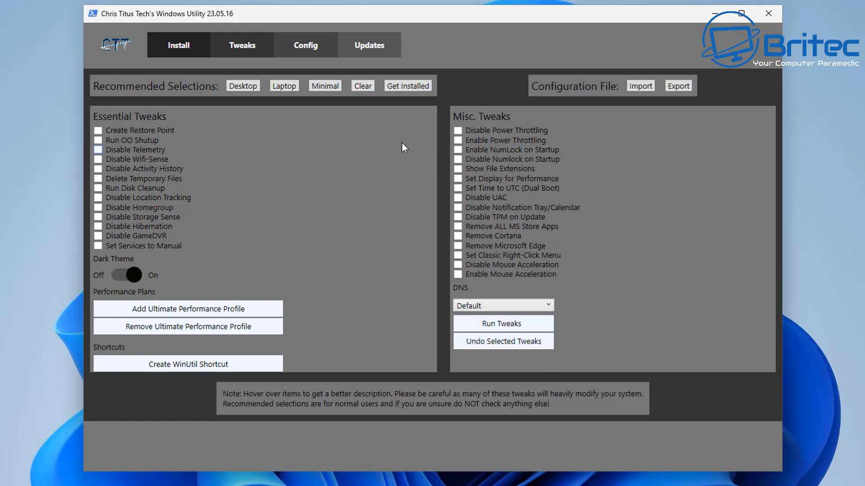
- Apply Security (Recommended) Settings on the Updates tab
{"action": "left_click", "coordinate": [304, 44]}
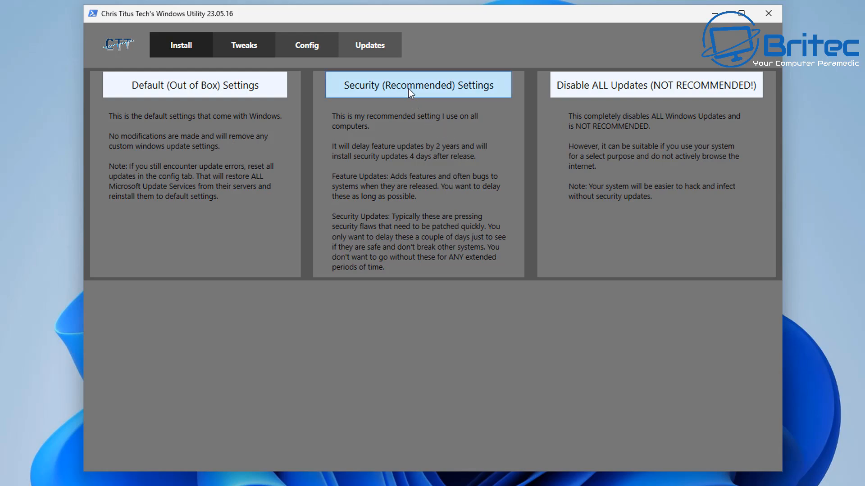
{"action": "left_click", "coordinate": [417, 84]}
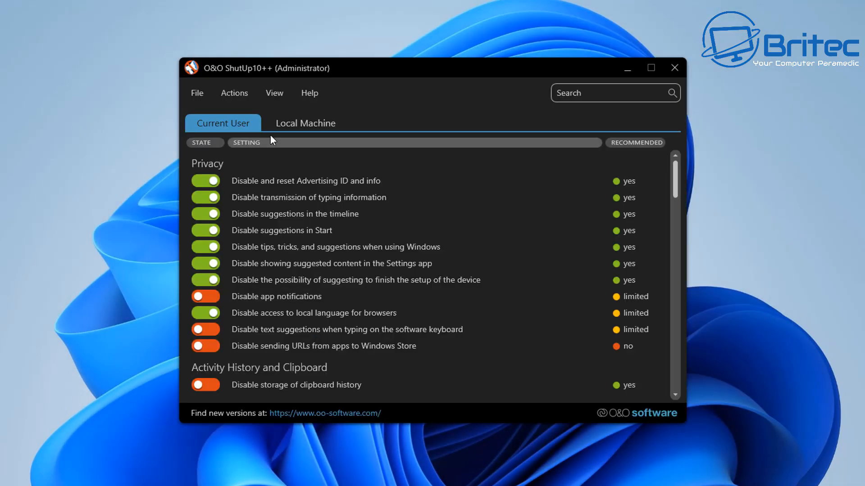
- Enable recommended and somewhat recommended settings without a restore point, then close, suppressing the message
{"action": "left_click", "coordinate": [234, 93]}
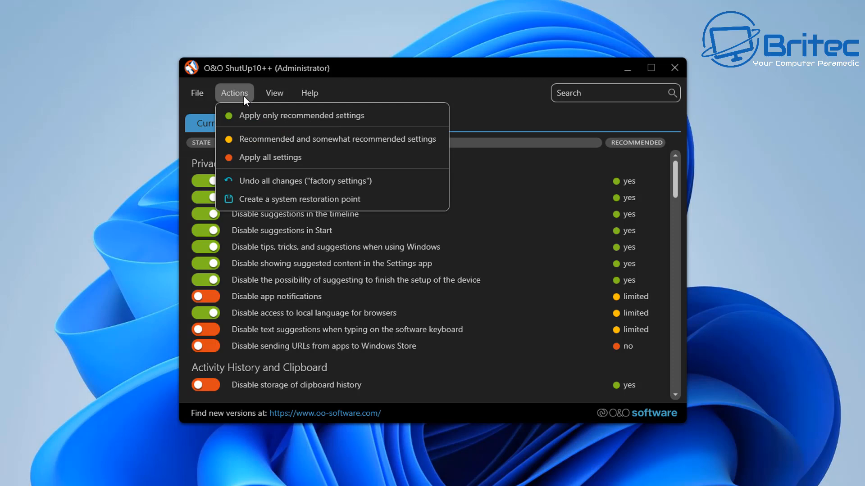
{"action": "mouse_move", "coordinate": [342, 199]}
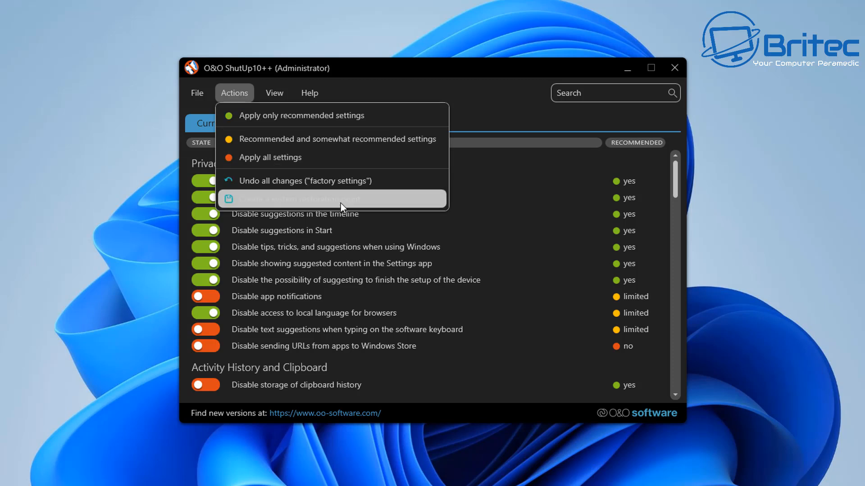
{"action": "mouse_move", "coordinate": [361, 139]}
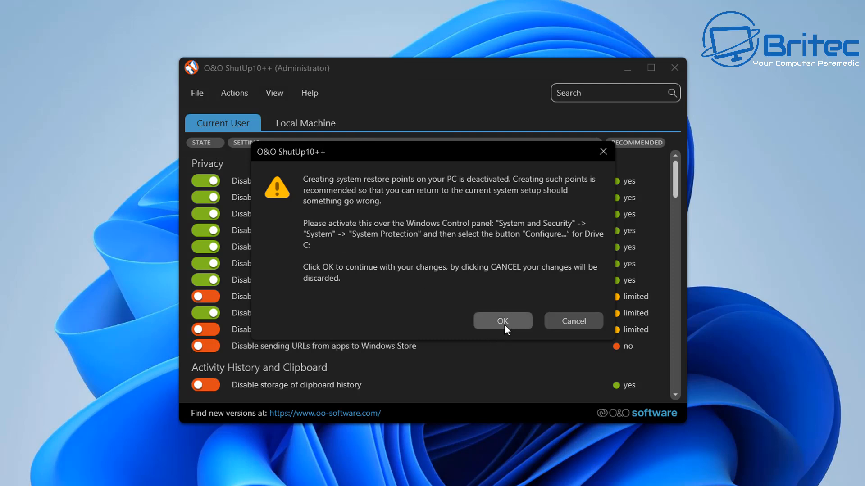
{"action": "left_click", "coordinate": [502, 321]}
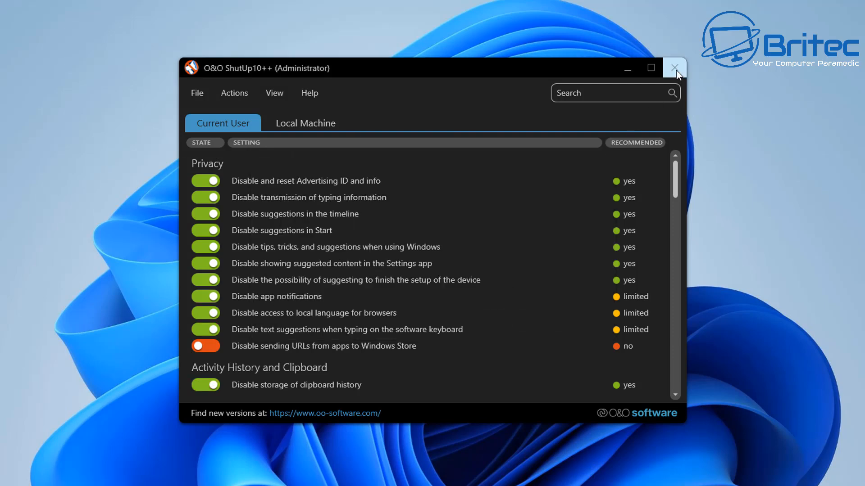
{"action": "left_click", "coordinate": [674, 68]}
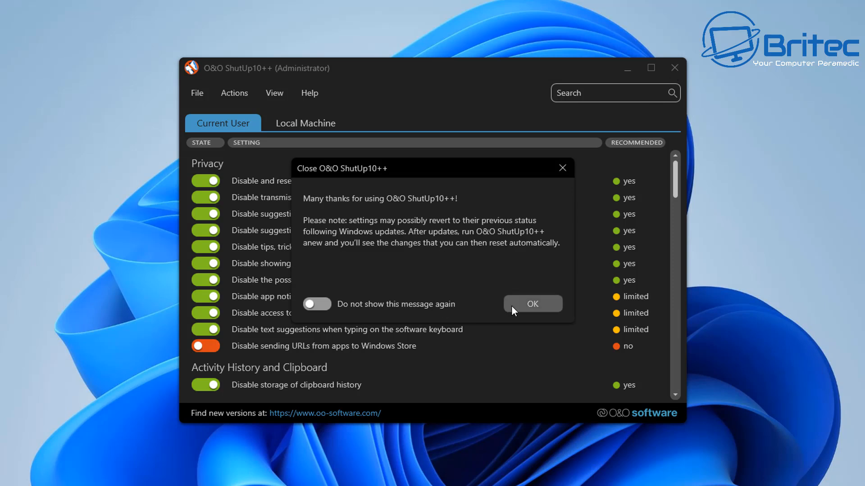
{"action": "left_click", "coordinate": [317, 304]}
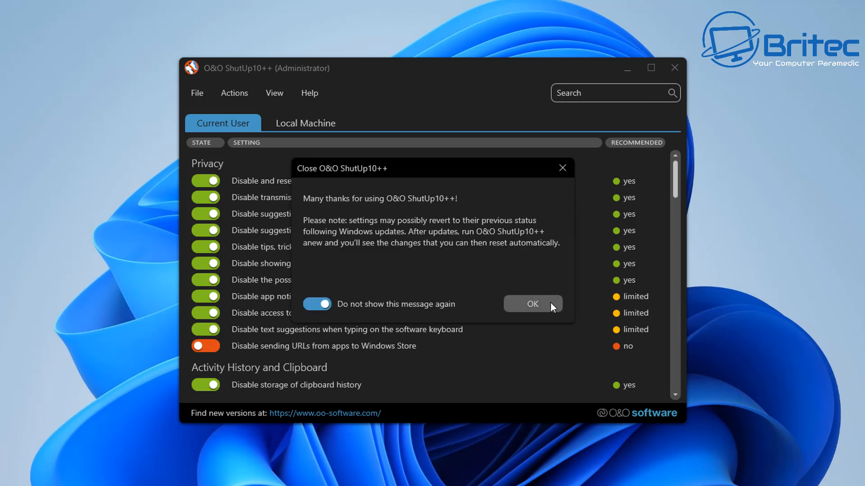
{"action": "left_click", "coordinate": [531, 304]}
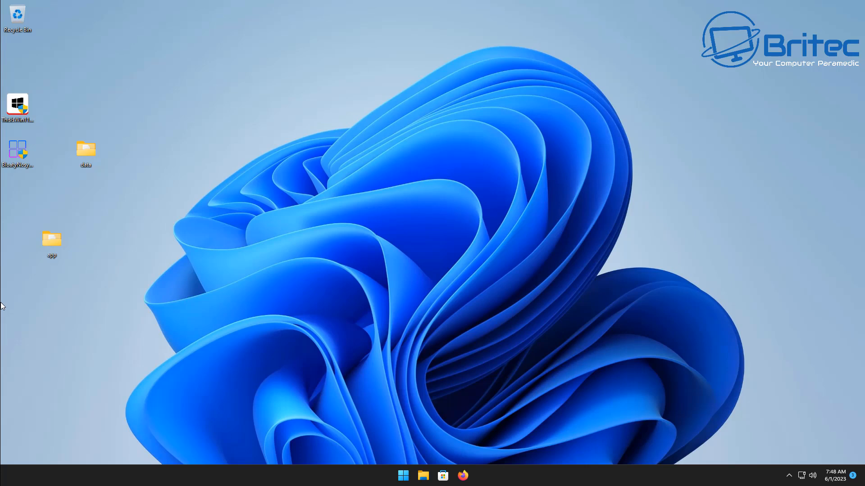
{"action": "mouse_move", "coordinate": [408, 462]}
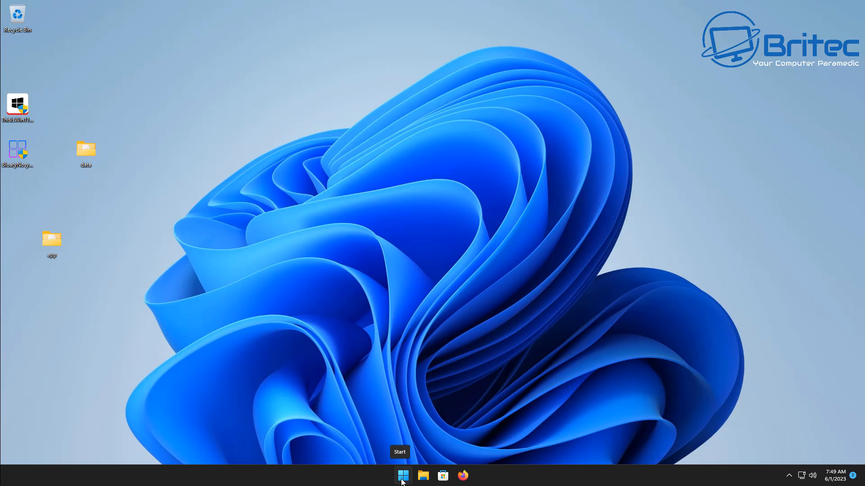
- Launch Settings from Start and scroll the System page to About
{"action": "left_click", "coordinate": [402, 476]}
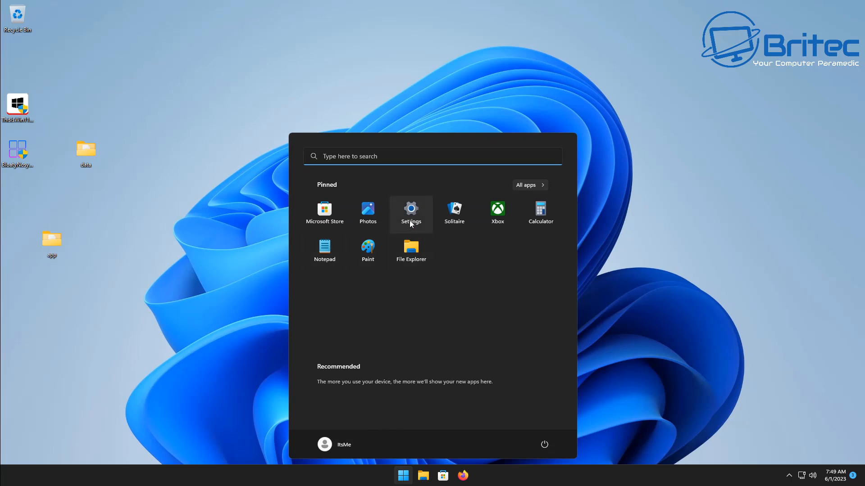
{"action": "left_click", "coordinate": [410, 212]}
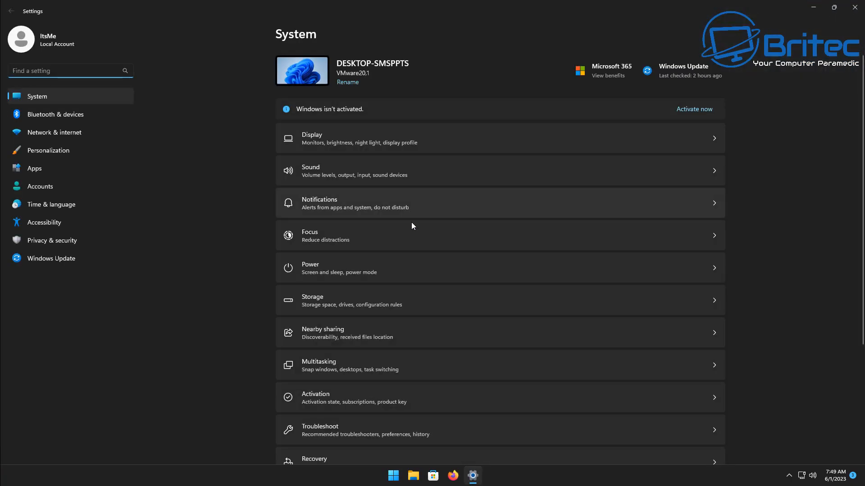
{"action": "mouse_move", "coordinate": [138, 298]}
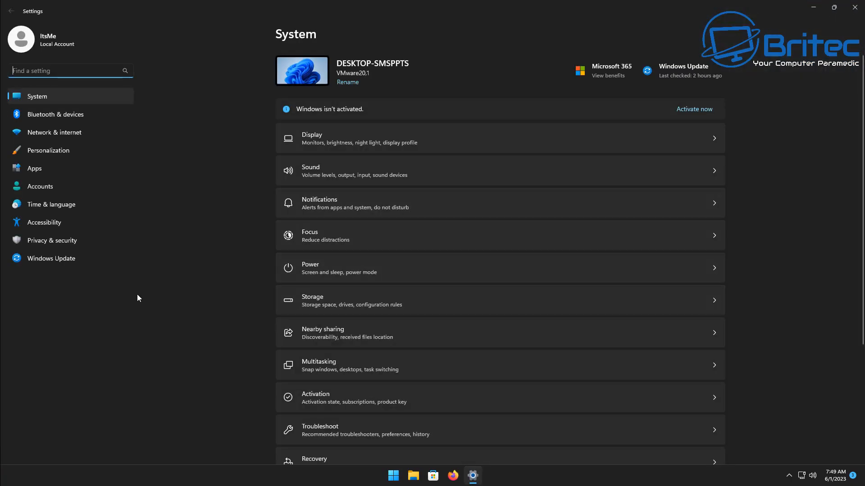
{"action": "mouse_move", "coordinate": [77, 247]}
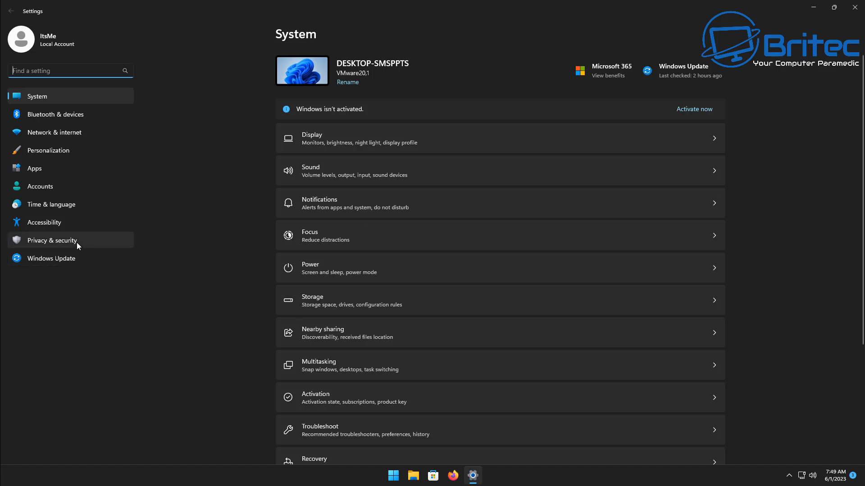
{"action": "mouse_move", "coordinate": [509, 175]}
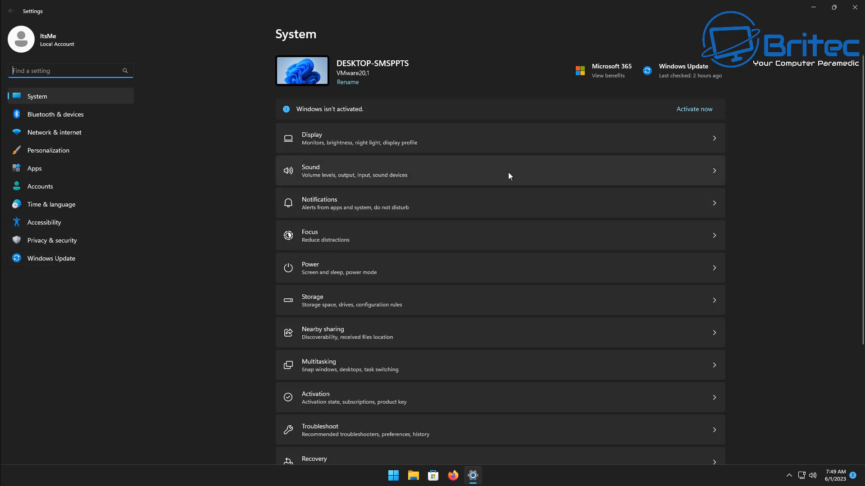
{"action": "scroll", "scroll_direction": "down", "scroll_amount": 3}
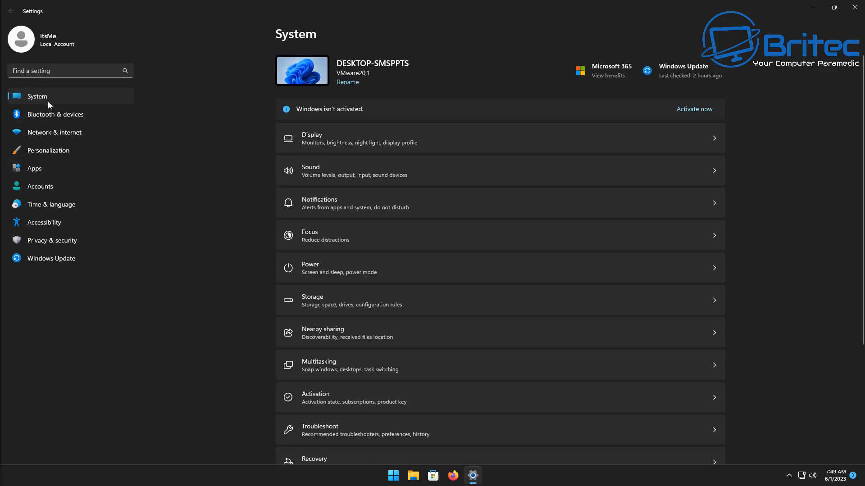
{"action": "scroll", "scroll_direction": "down", "scroll_amount": 3}
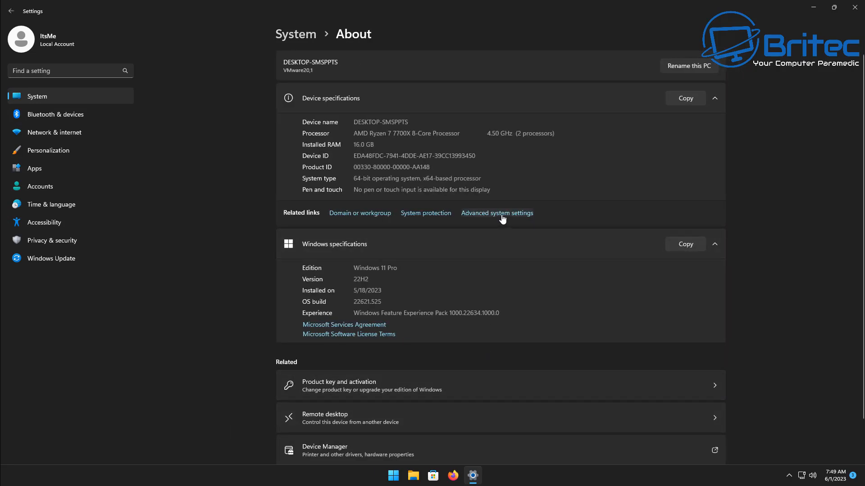
- Open Advanced system settings and the Performance Settings dialog
{"action": "left_click", "coordinate": [496, 213]}
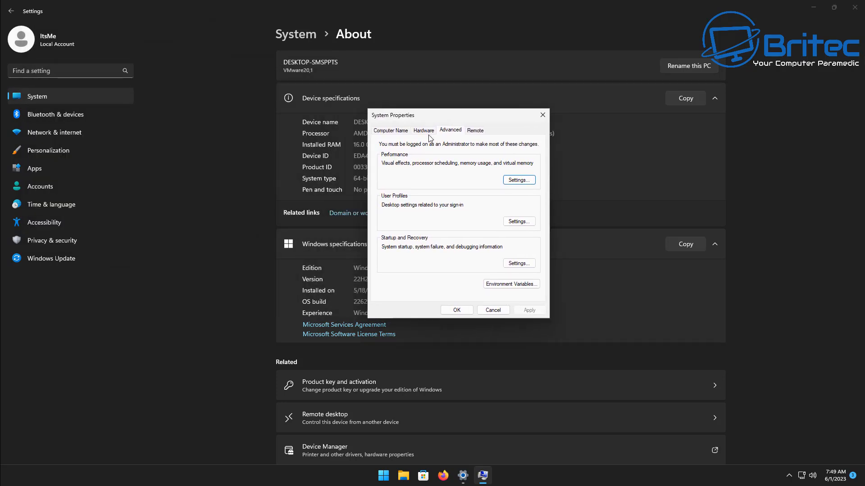
{"action": "left_click", "coordinate": [518, 179]}
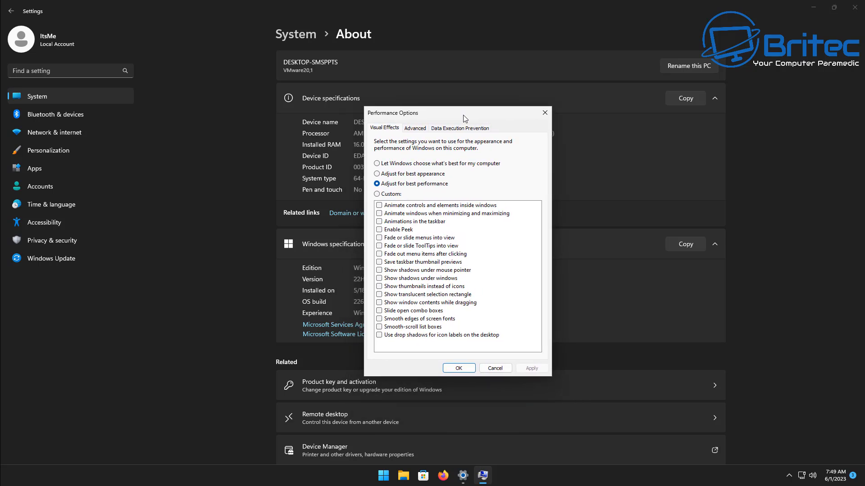
{"action": "mouse_move", "coordinate": [374, 187]}
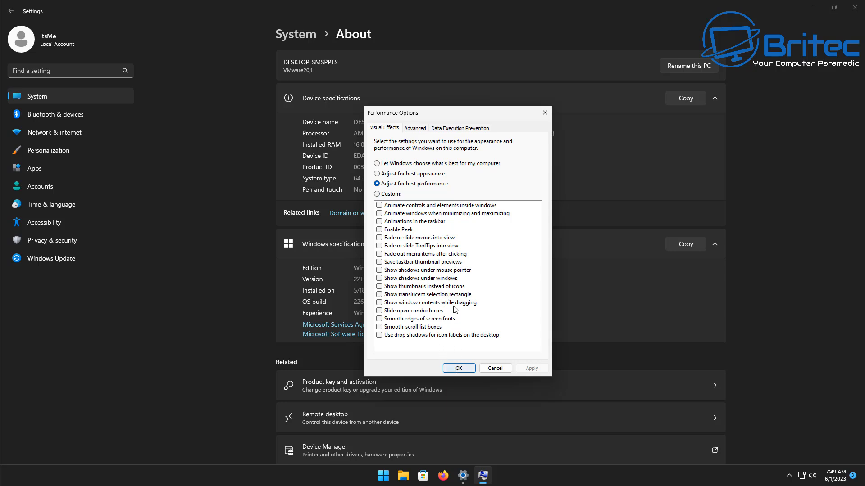
- Set drive C to no paging file in Virtual Memory and accept the warning
{"action": "left_click", "coordinate": [415, 128]}
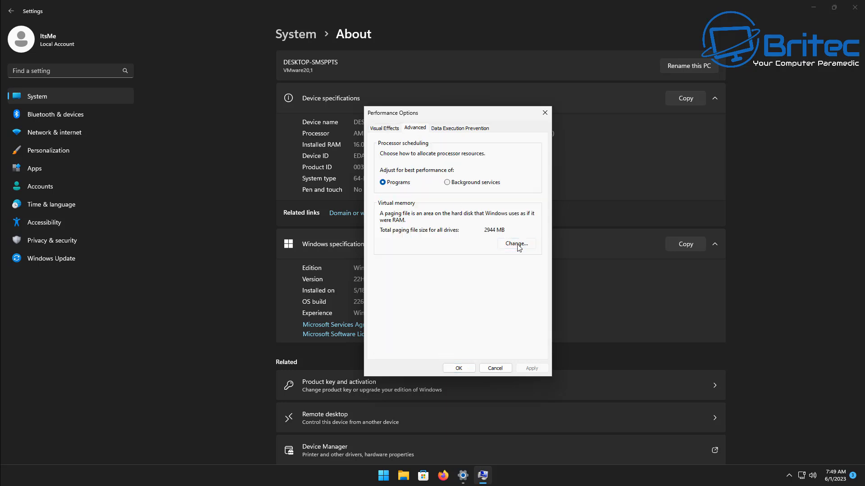
{"action": "left_click", "coordinate": [515, 244]}
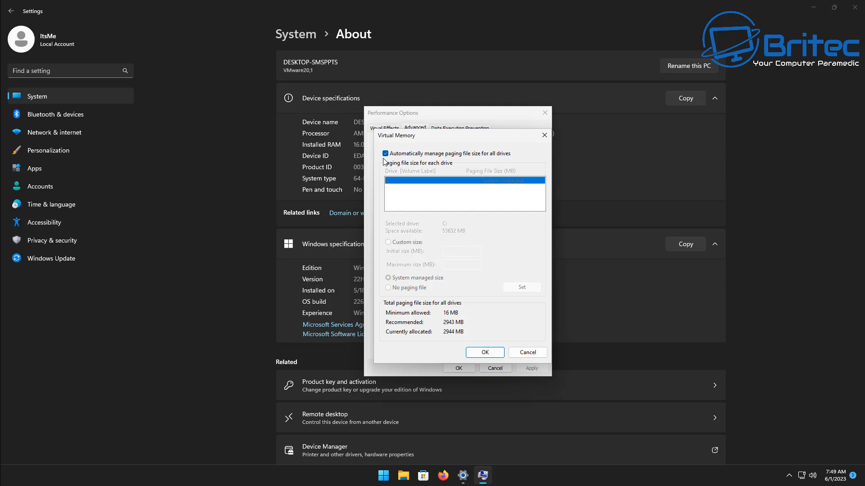
{"action": "left_click", "coordinate": [385, 153]}
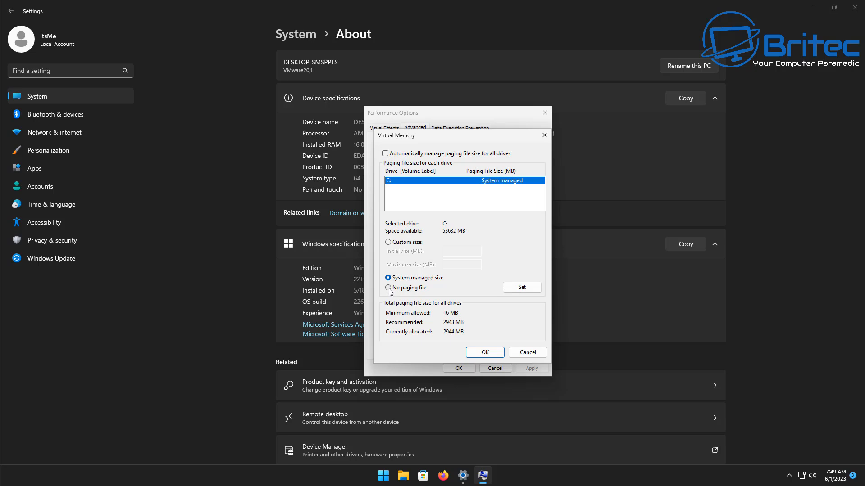
{"action": "left_click", "coordinate": [388, 278]}
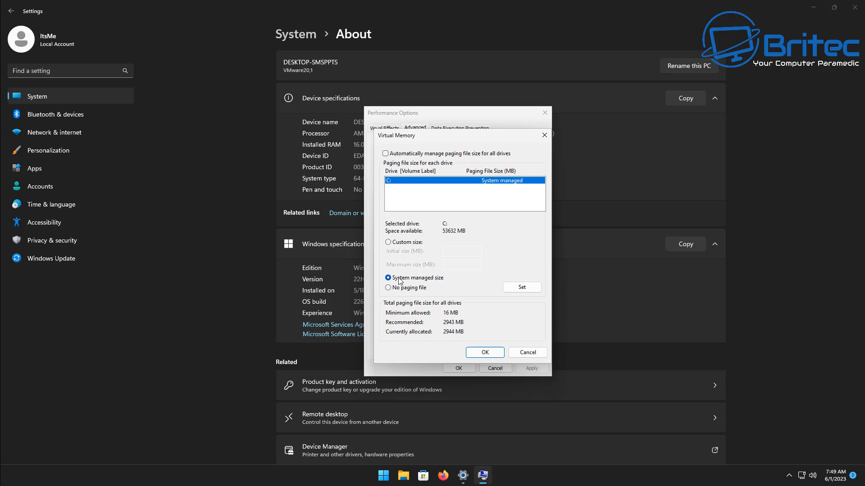
{"action": "left_click", "coordinate": [388, 287]}
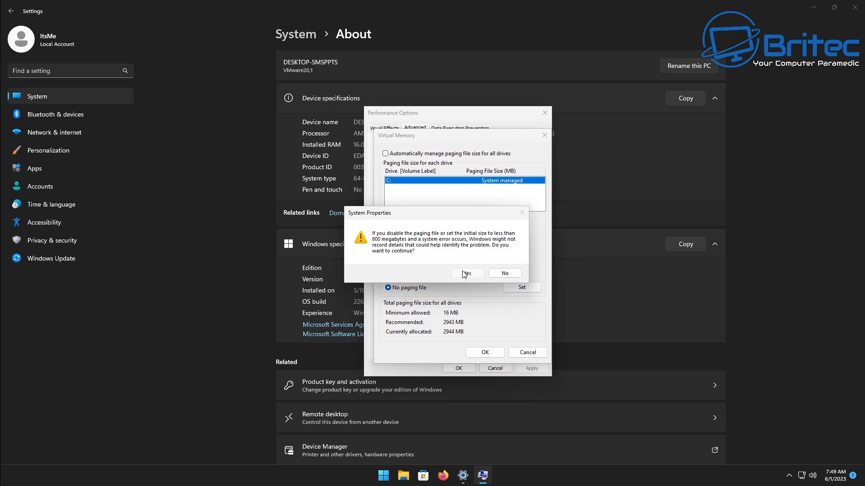
{"action": "left_click", "coordinate": [466, 273]}
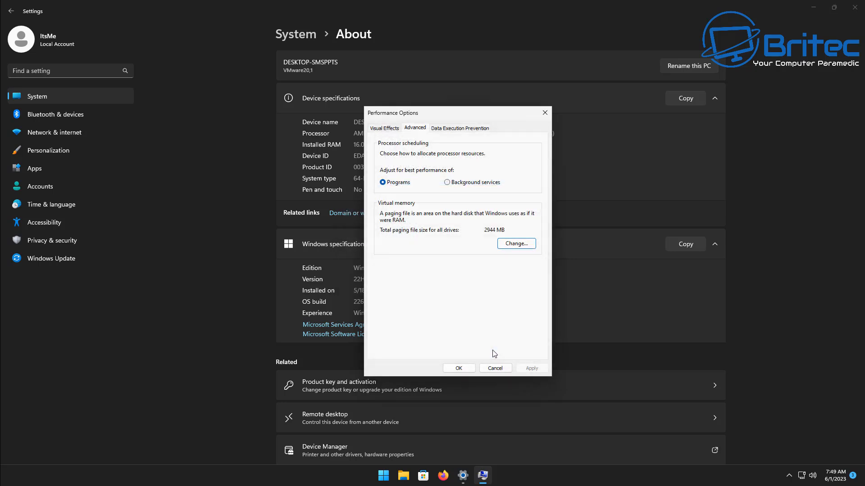
- Close Performance Options, System Properties and Settings, then launch Task Manager
{"action": "left_click", "coordinate": [495, 368]}
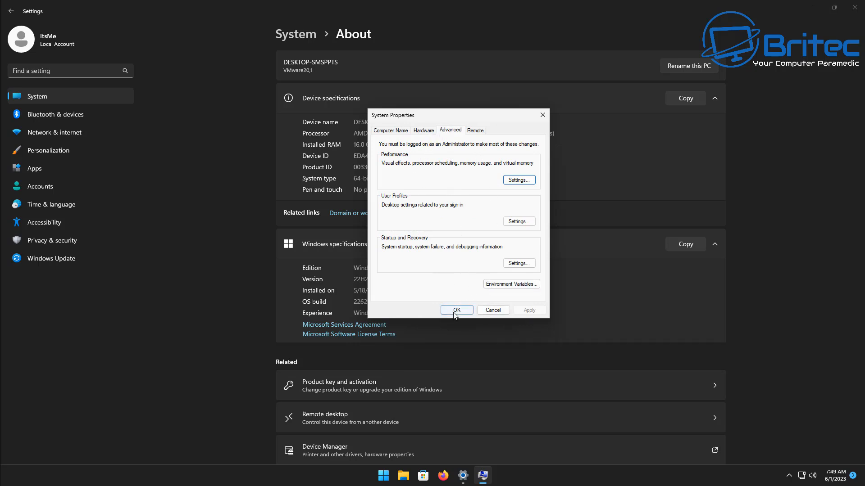
{"action": "left_click", "coordinate": [456, 310]}
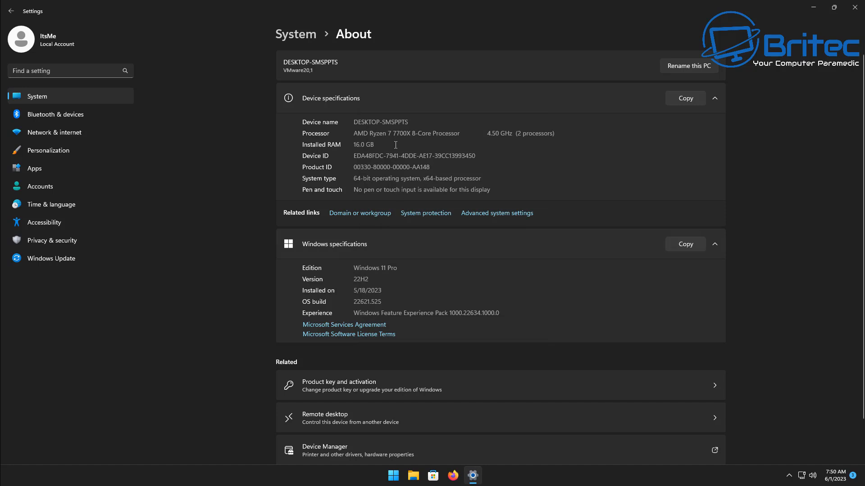
{"action": "mouse_move", "coordinate": [854, 7]}
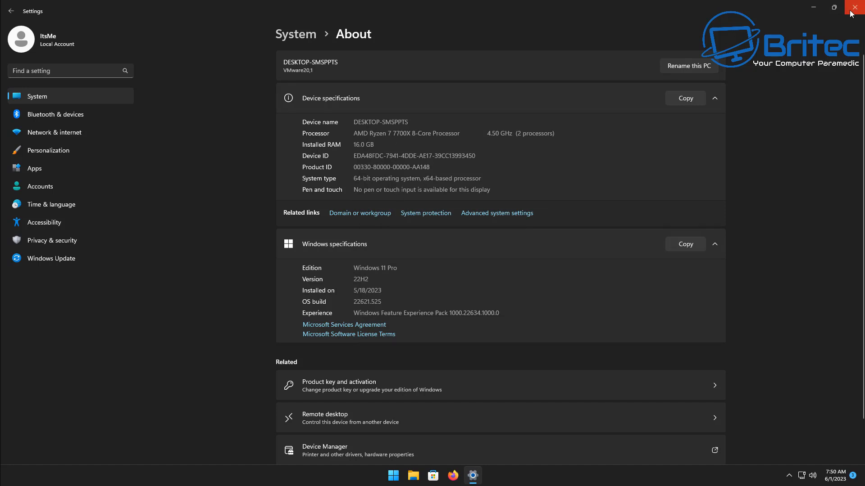
{"action": "left_click", "coordinate": [854, 7]}
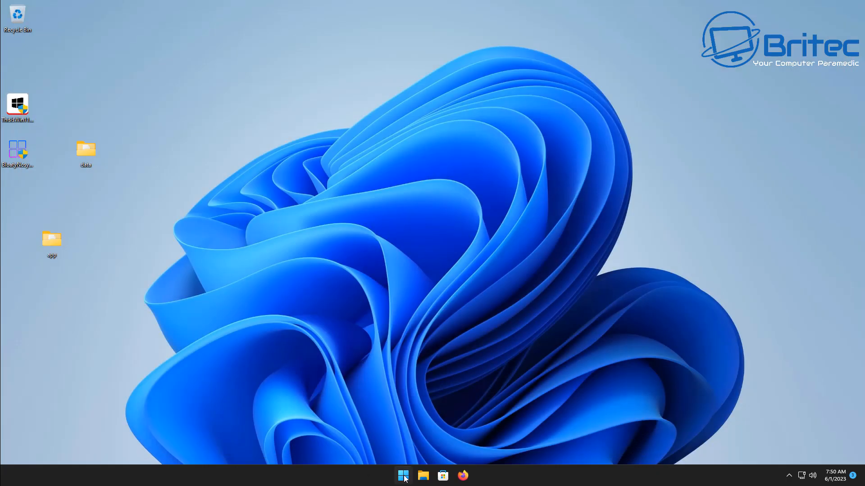
{"action": "right_click", "coordinate": [403, 475]}
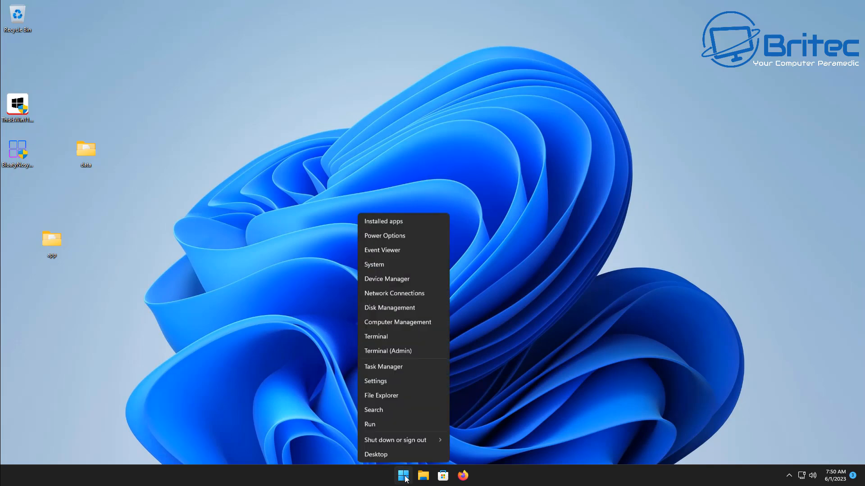
{"action": "left_click", "coordinate": [395, 374]}
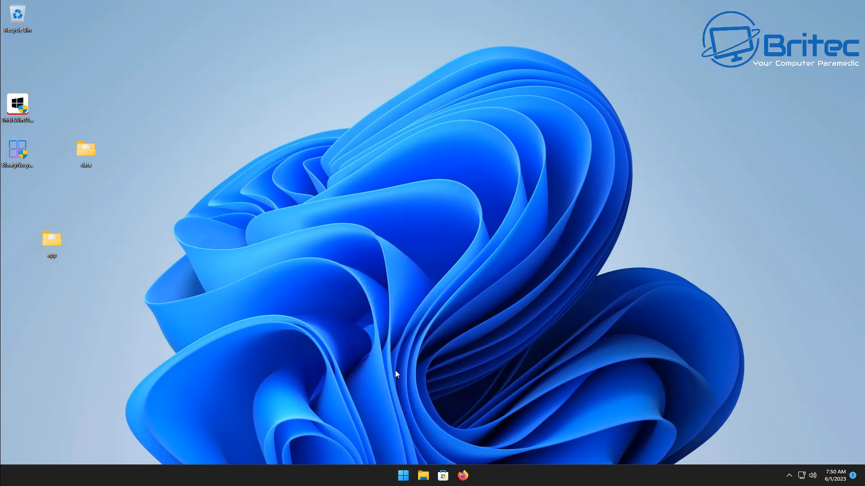
{"action": "left_click", "coordinate": [471, 476]}
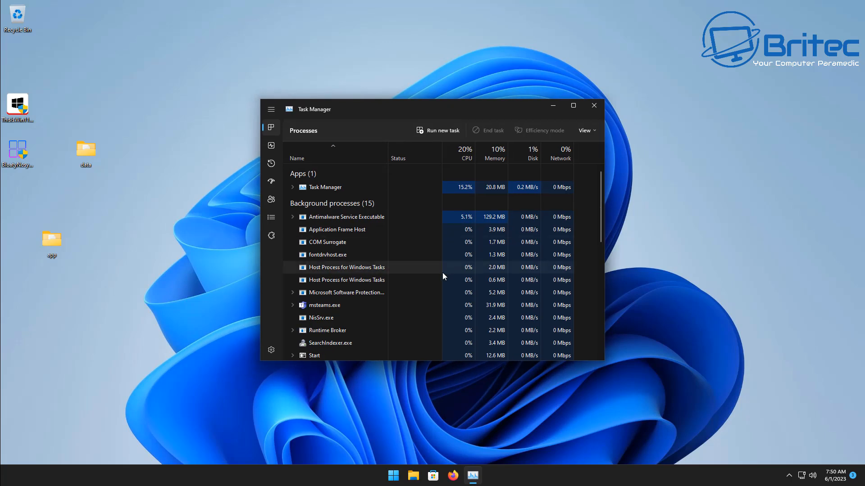
{"action": "left_click", "coordinate": [271, 145]}
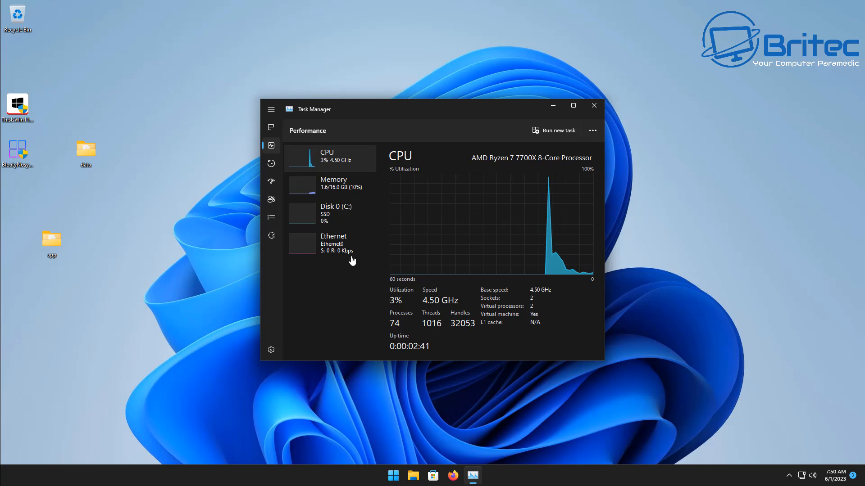
{"action": "mouse_move", "coordinate": [328, 216]}
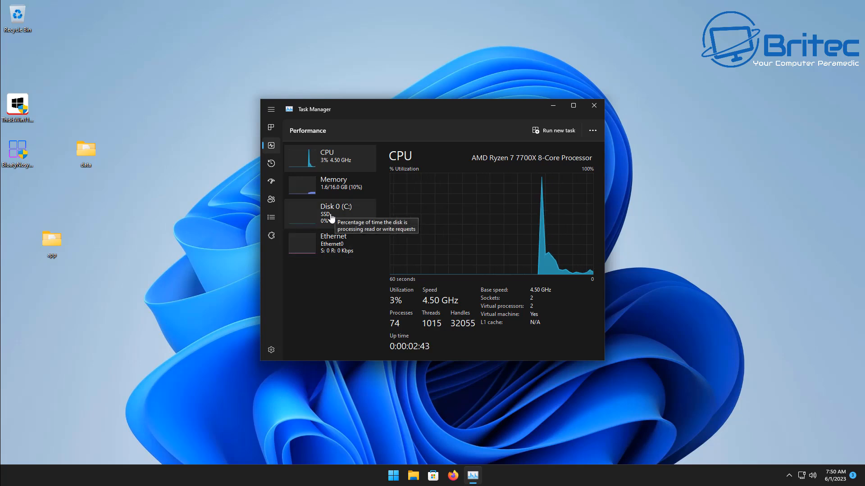
{"action": "mouse_move", "coordinate": [337, 196]}
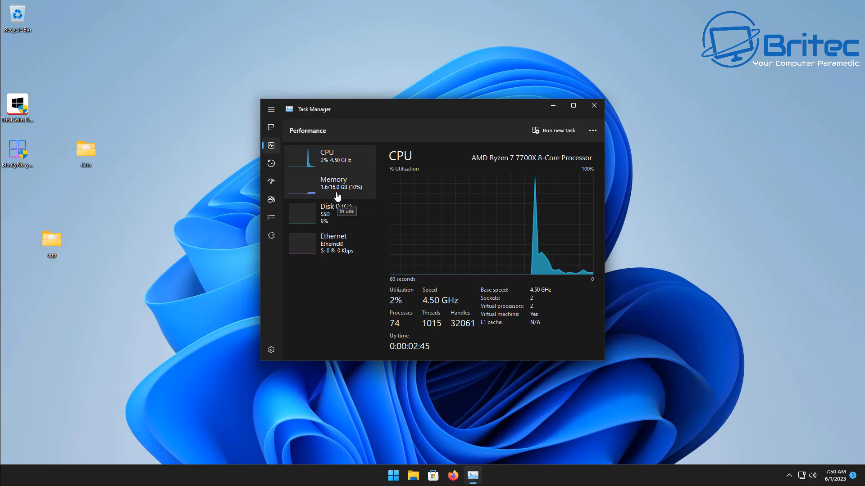
{"action": "left_click", "coordinate": [333, 182]}
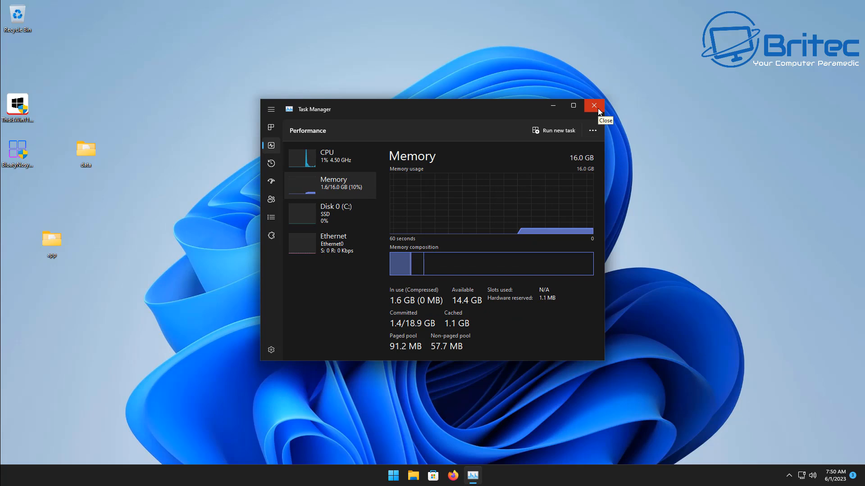
{"action": "left_click", "coordinate": [330, 158]}
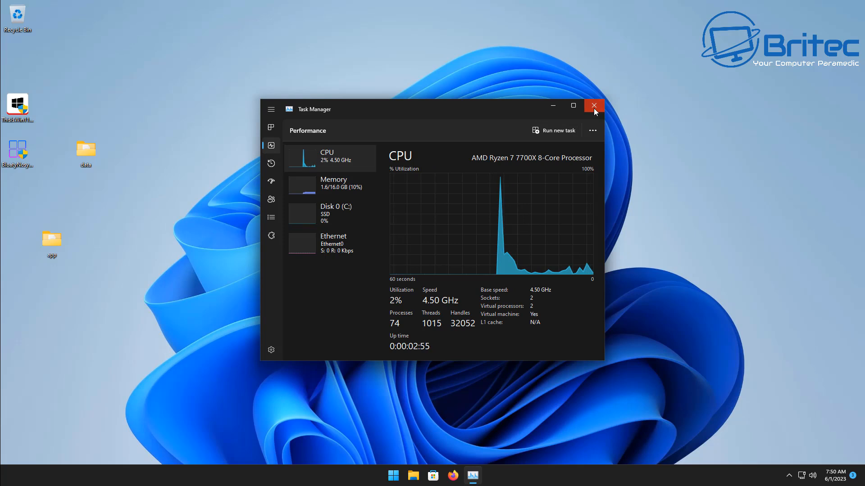
{"action": "left_click", "coordinate": [594, 105]}
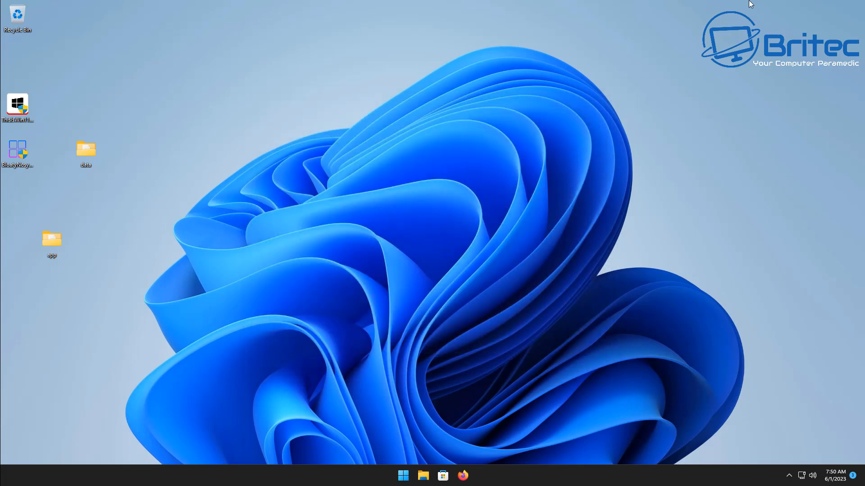
{"action": "mouse_move", "coordinate": [440, 384]}
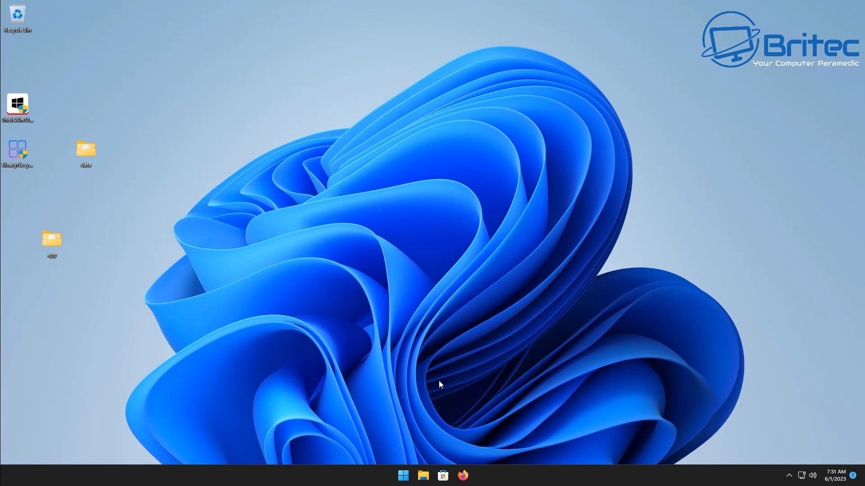
- Search 'po' and pick High performance from the additional power plans
{"action": "left_click", "coordinate": [402, 475]}
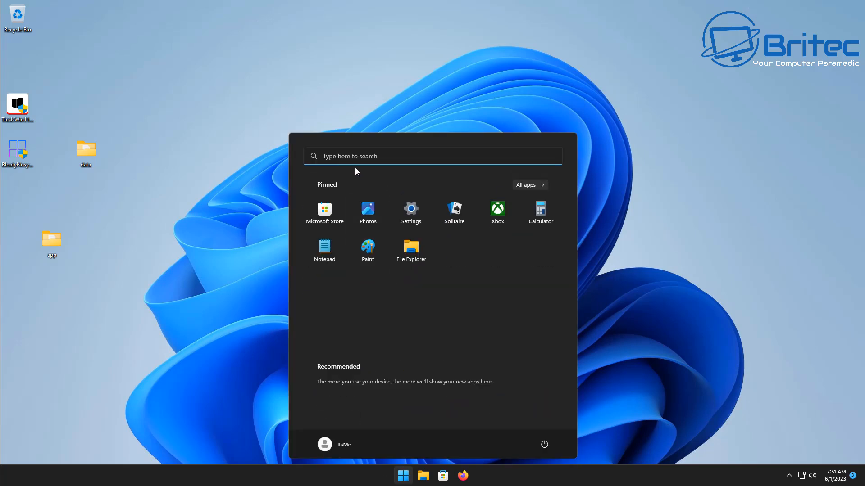
{"action": "type", "text": "power"}
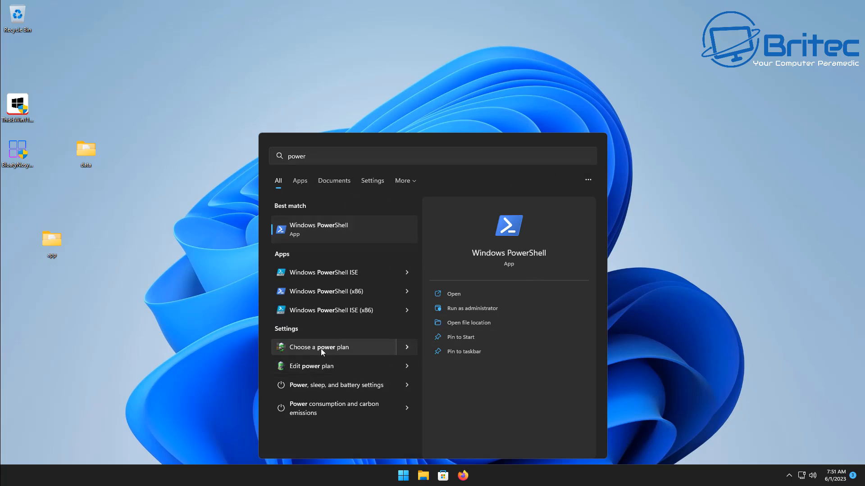
{"action": "left_click", "coordinate": [319, 347]}
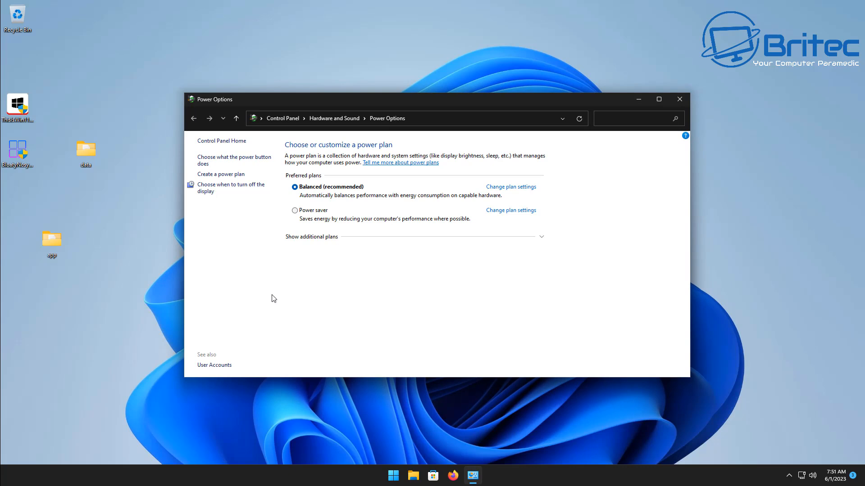
{"action": "mouse_move", "coordinate": [434, 254]}
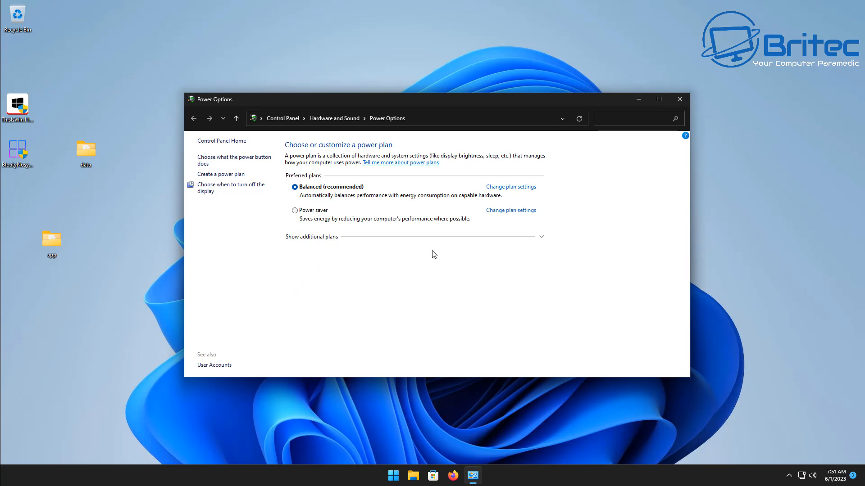
{"action": "left_click", "coordinate": [311, 237]}
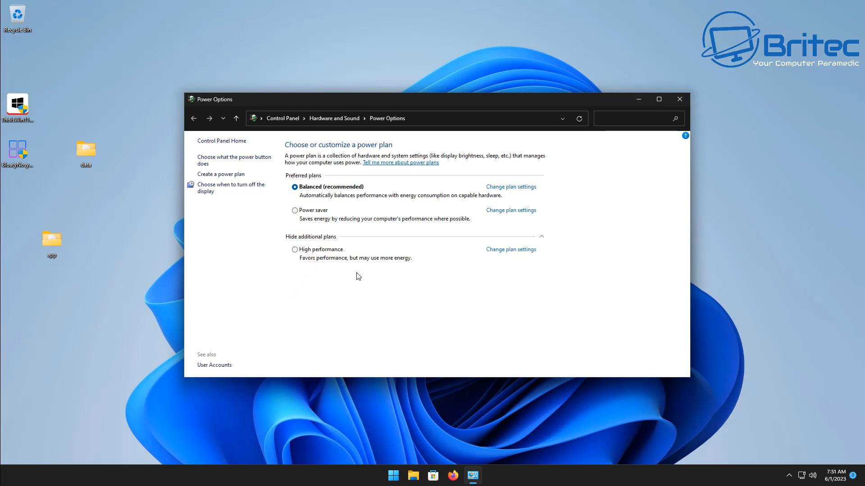
{"action": "left_click", "coordinate": [295, 249]}
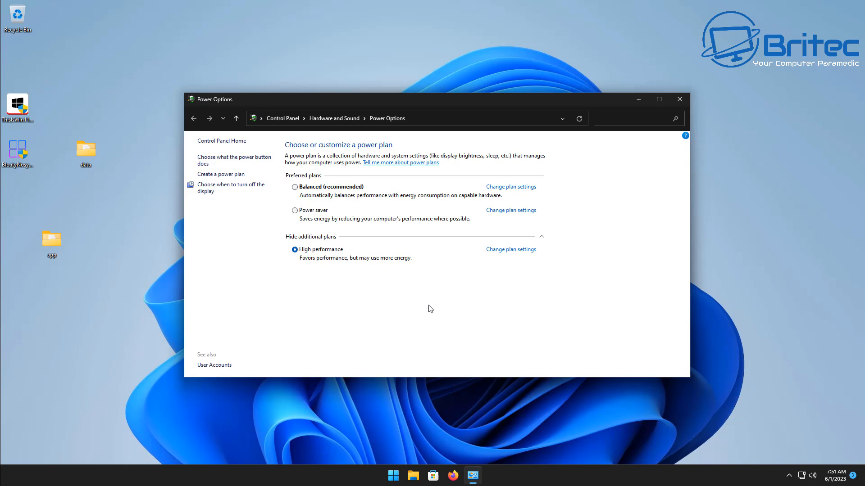
{"action": "mouse_move", "coordinate": [521, 169]}
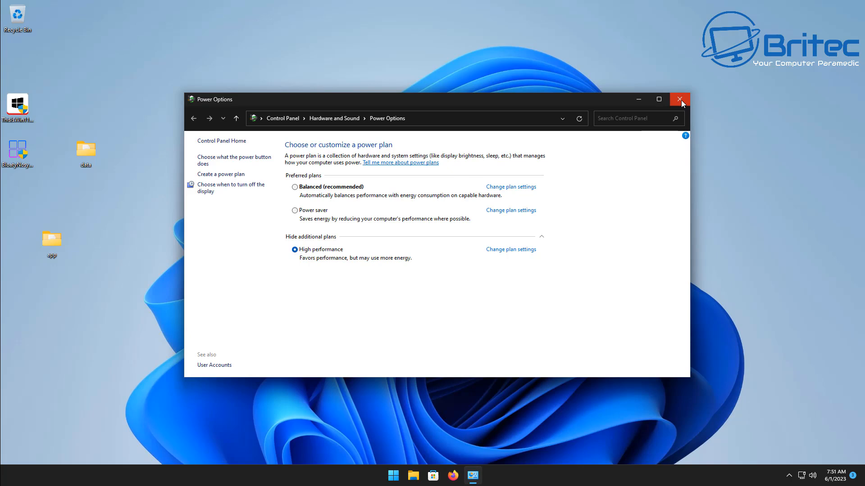
{"action": "mouse_move", "coordinate": [679, 100]}
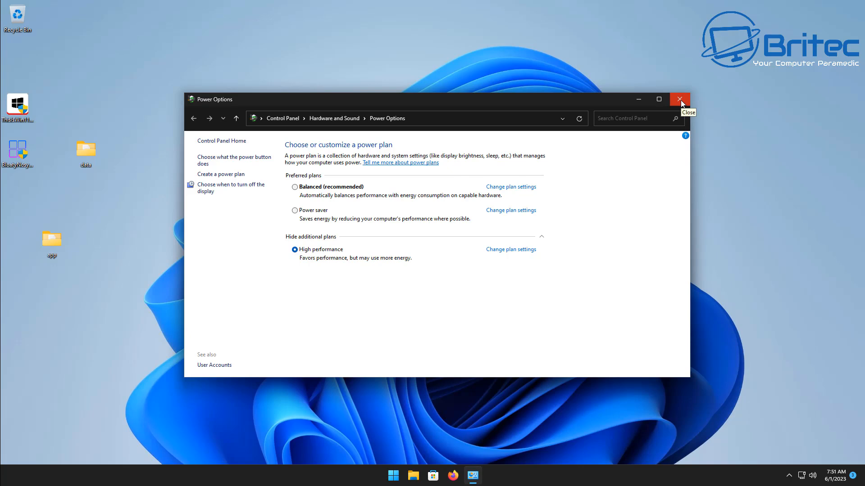
- Close Power Options, then open Searching Windows settings and scroll through the indexing options
{"action": "left_click", "coordinate": [679, 99]}
{"action": "type", "text": "search"}
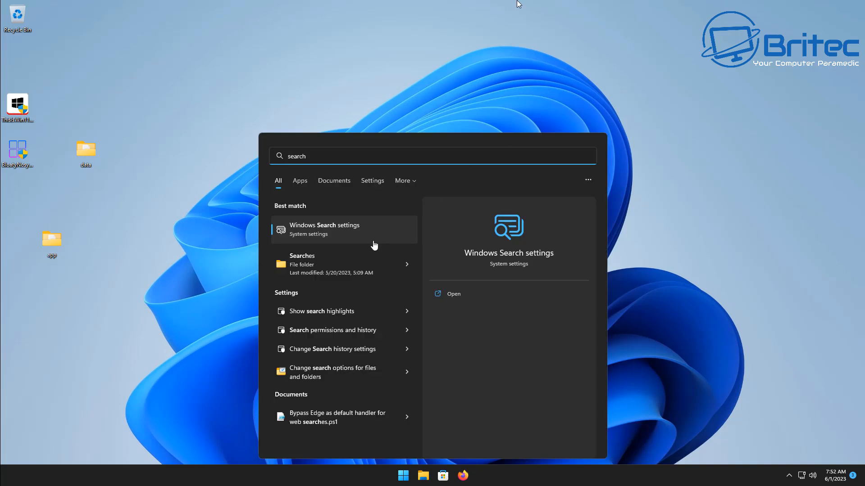
{"action": "left_click", "coordinate": [324, 229]}
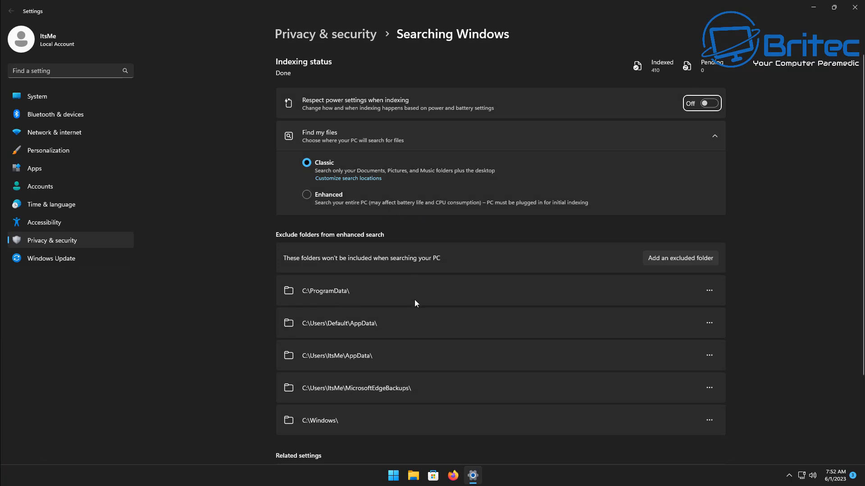
{"action": "mouse_move", "coordinate": [656, 155]}
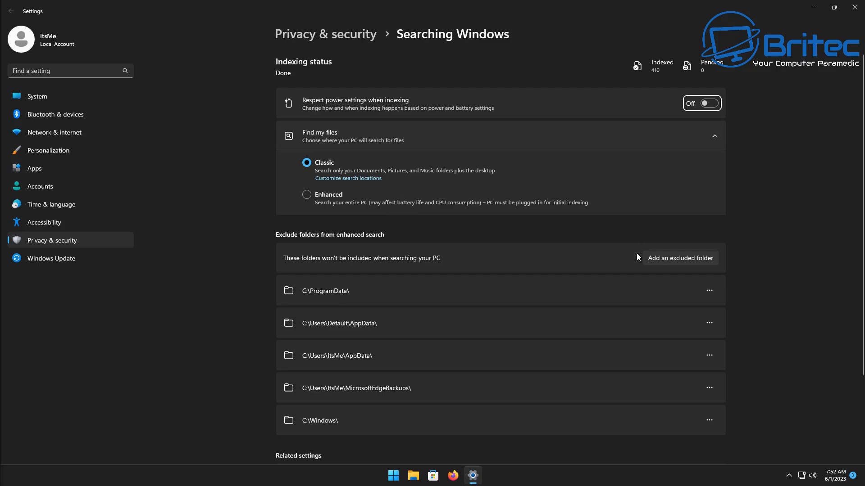
{"action": "scroll", "scroll_direction": "down", "scroll_amount": 3}
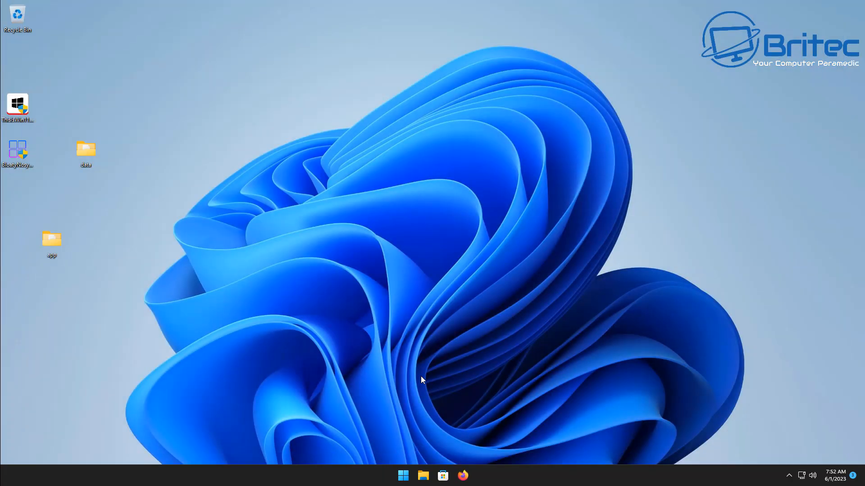
{"action": "mouse_move", "coordinate": [750, 4]}
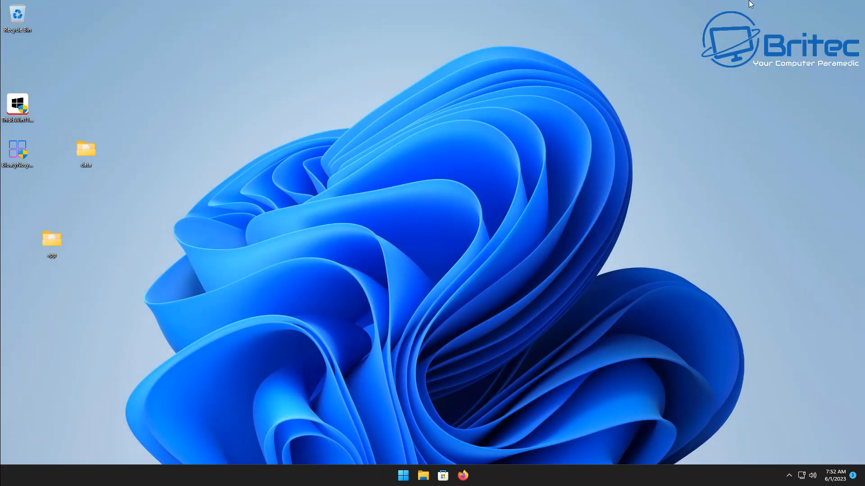
- Untick 'Allow files on this drive to have contents indexed' in Local Disk (C:) Properties
{"action": "left_click", "coordinate": [422, 476]}
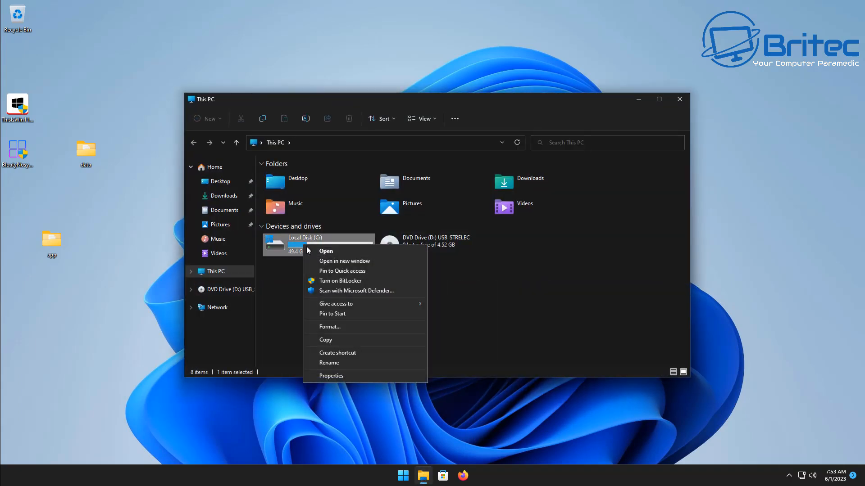
{"action": "left_click", "coordinate": [332, 376]}
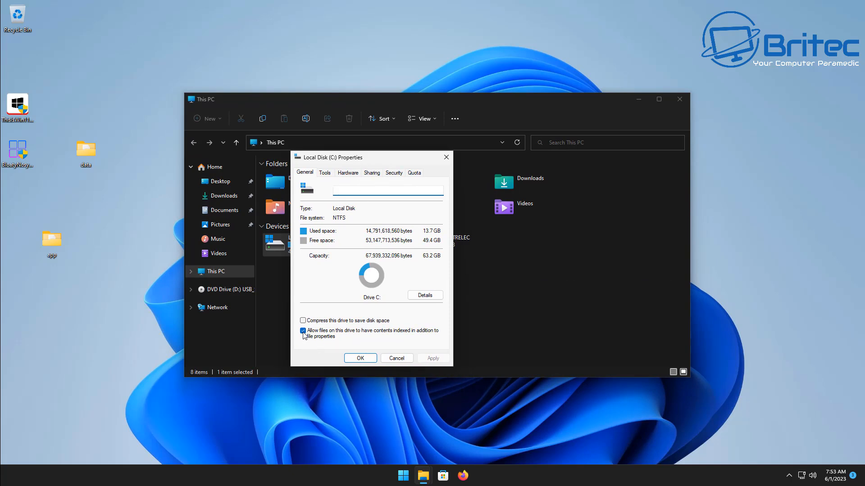
{"action": "left_click", "coordinate": [302, 331]}
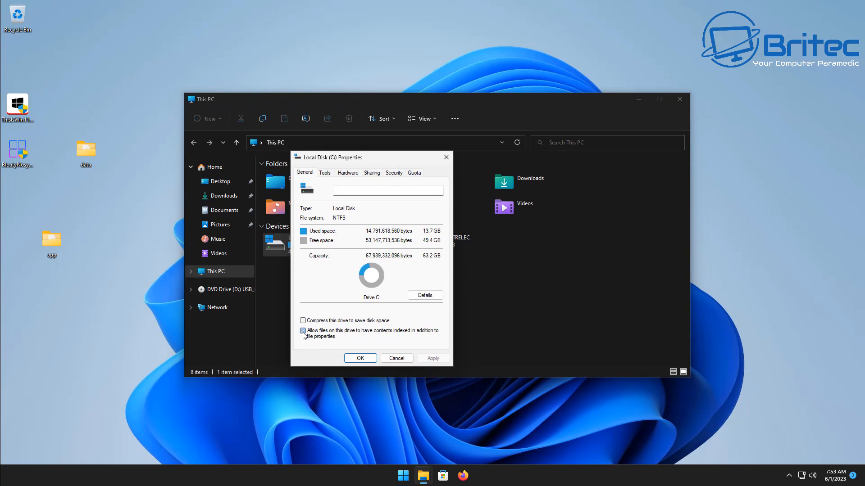
{"action": "left_click", "coordinate": [303, 330]}
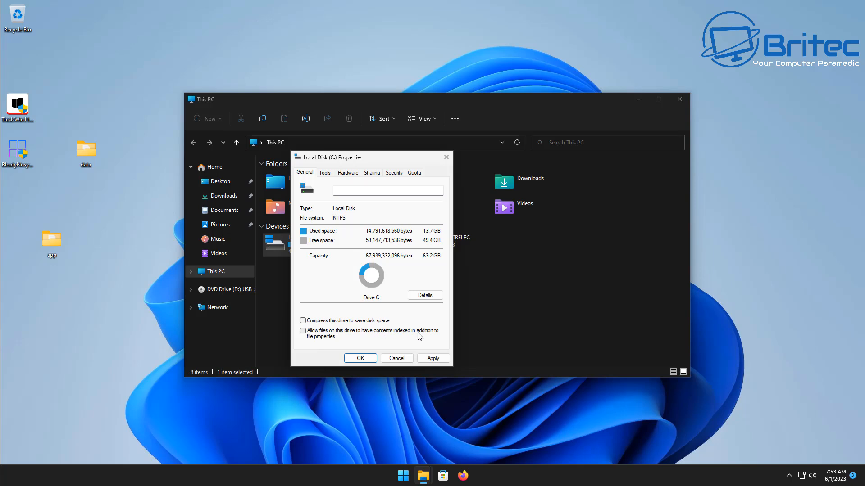
{"action": "mouse_move", "coordinate": [309, 341]}
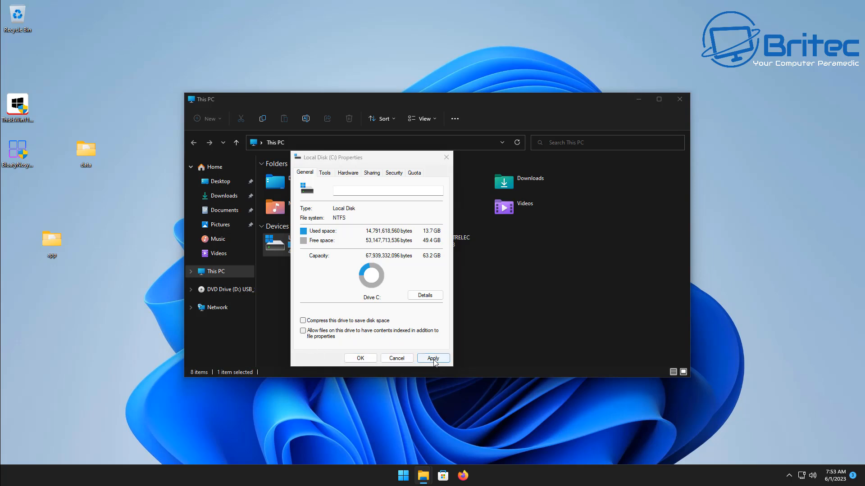
- Apply the indexing change to C:\, subfolders and files, ignoring all errors, then close Properties
{"action": "left_click", "coordinate": [433, 358]}
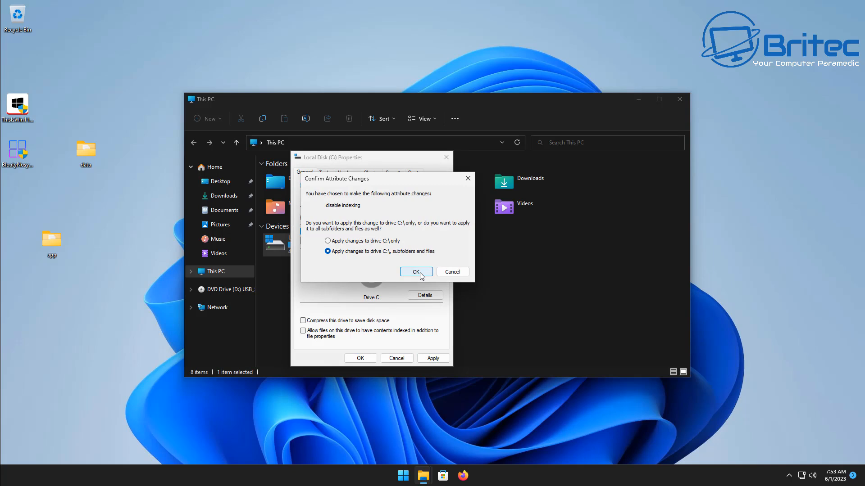
{"action": "left_click", "coordinate": [416, 272]}
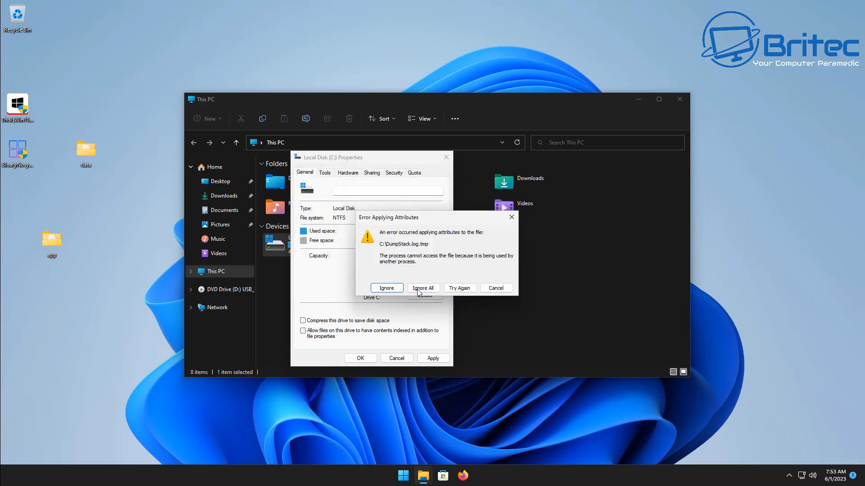
{"action": "left_click", "coordinate": [423, 287]}
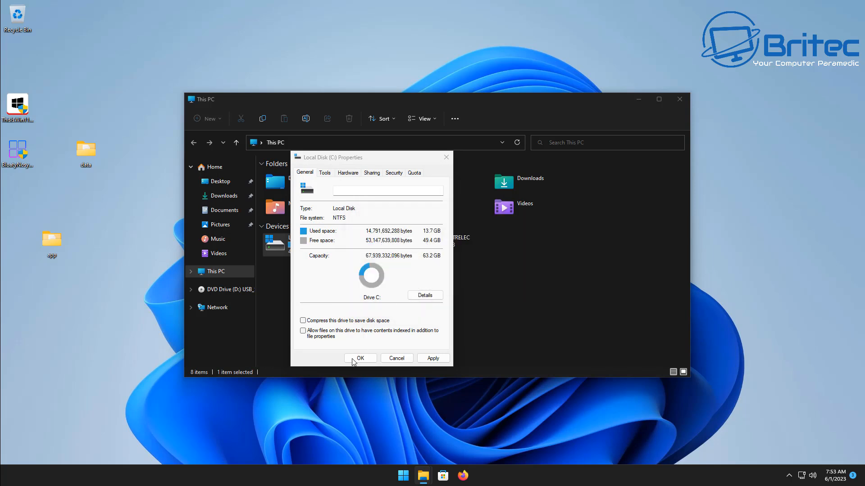
{"action": "left_click", "coordinate": [359, 358]}
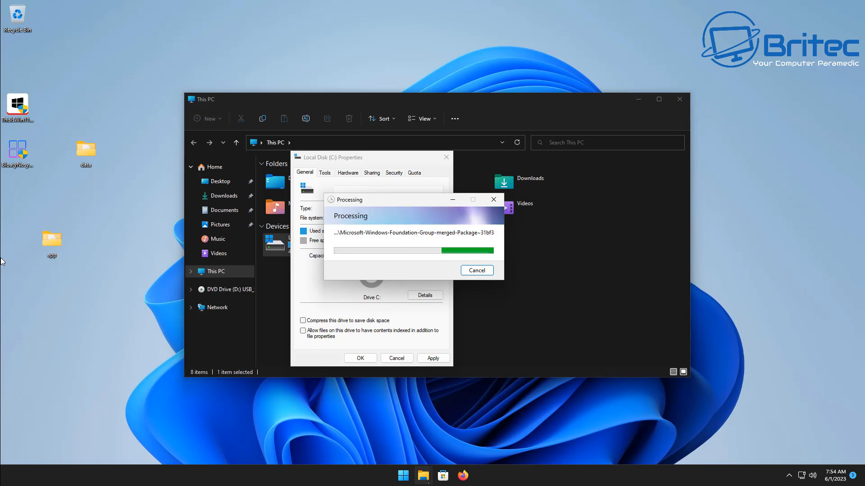
{"action": "mouse_move", "coordinate": [341, 441]}
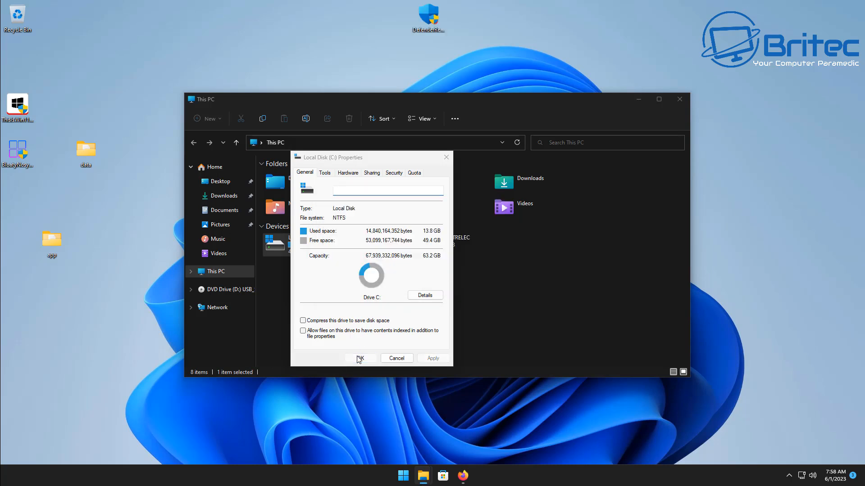
{"action": "left_click", "coordinate": [359, 358]}
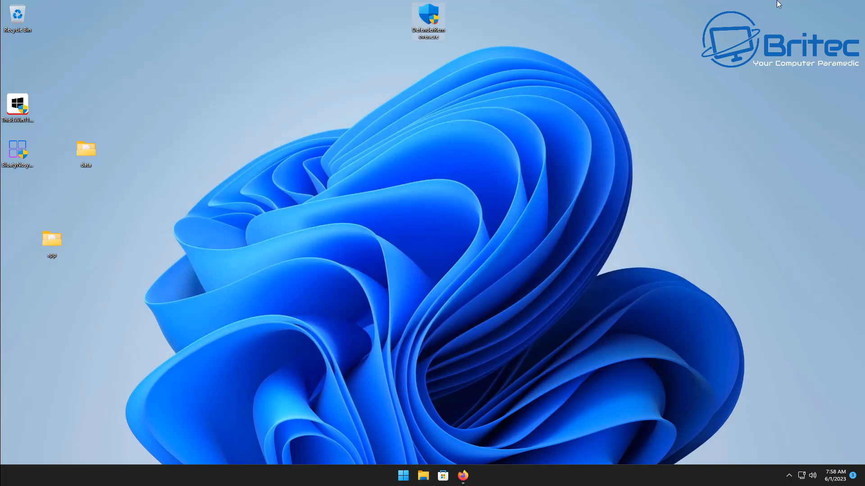
- Run DefenderRemover.exe as administrator past SmartScreen and UAC, answering Y in its script
{"action": "left_click_drag", "start_coordinate": [428, 20], "coordinate": [428, 202]}
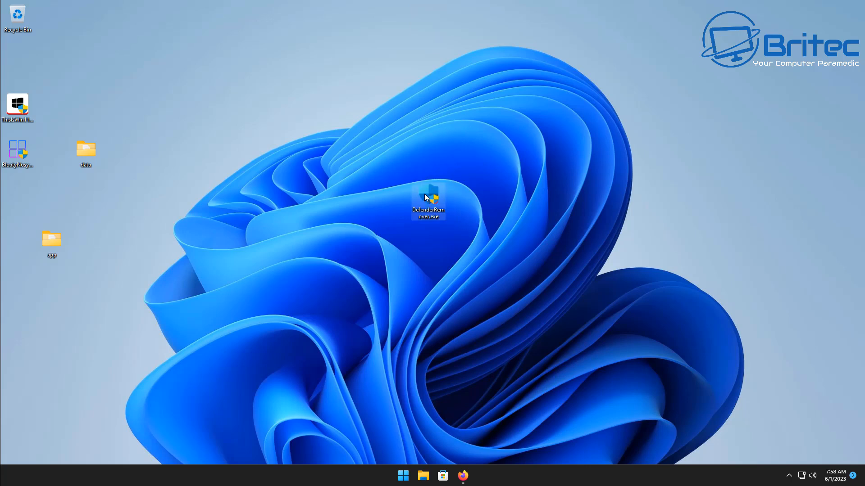
{"action": "left_click", "coordinate": [427, 198]}
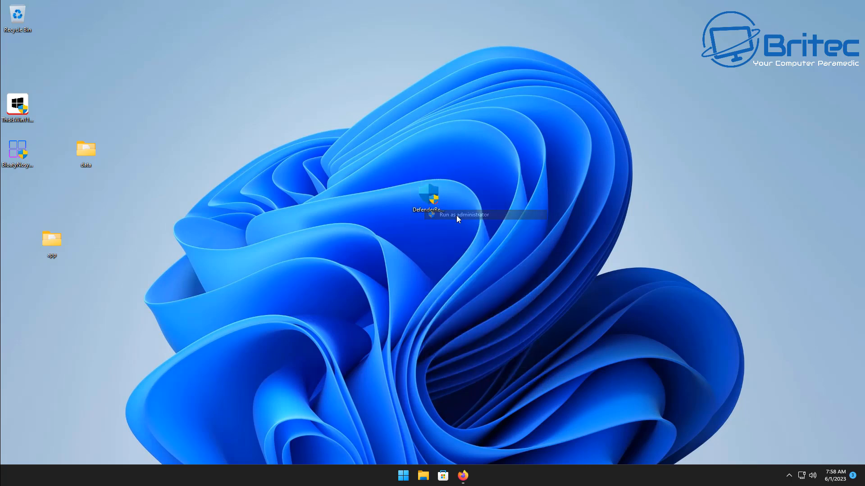
{"action": "left_click", "coordinate": [465, 215]}
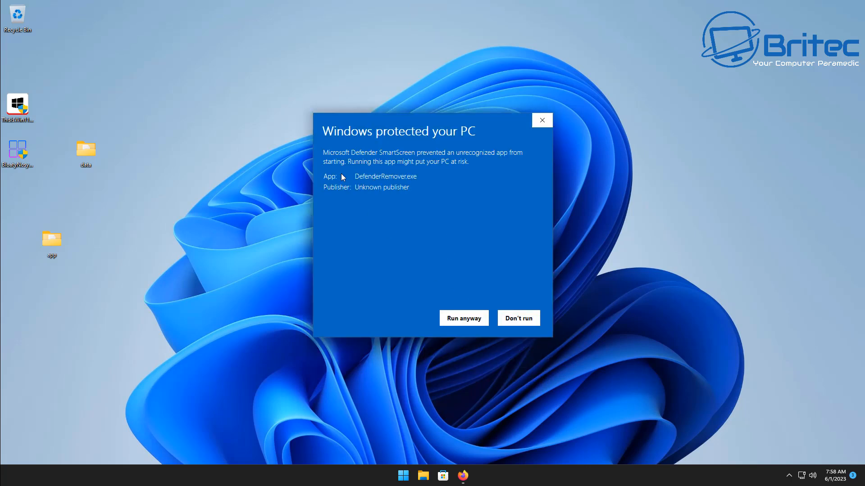
{"action": "left_click", "coordinate": [463, 318]}
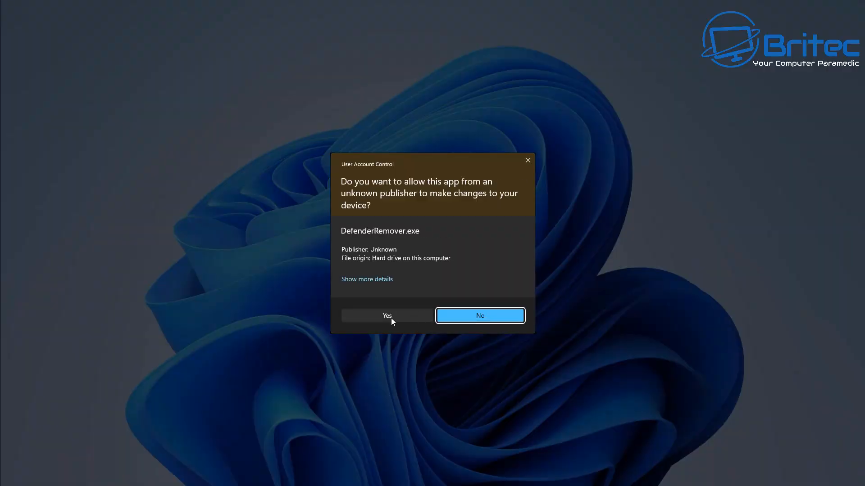
{"action": "left_click", "coordinate": [387, 315]}
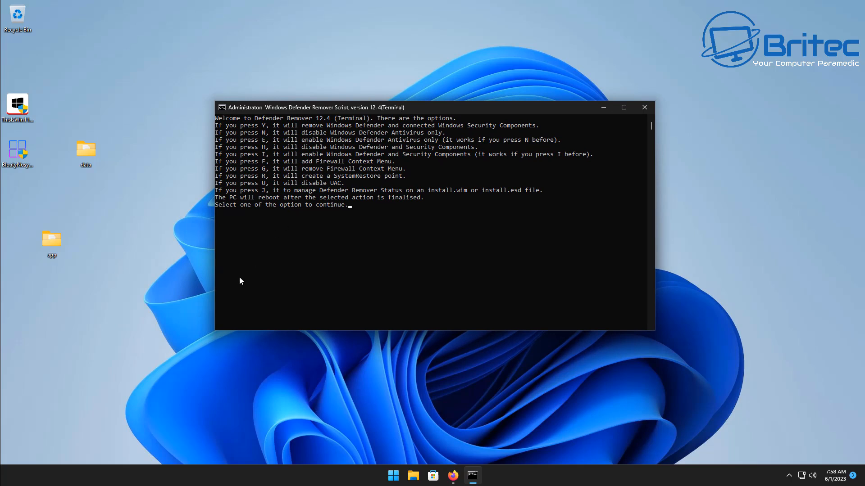
{"action": "mouse_move", "coordinate": [224, 286]}
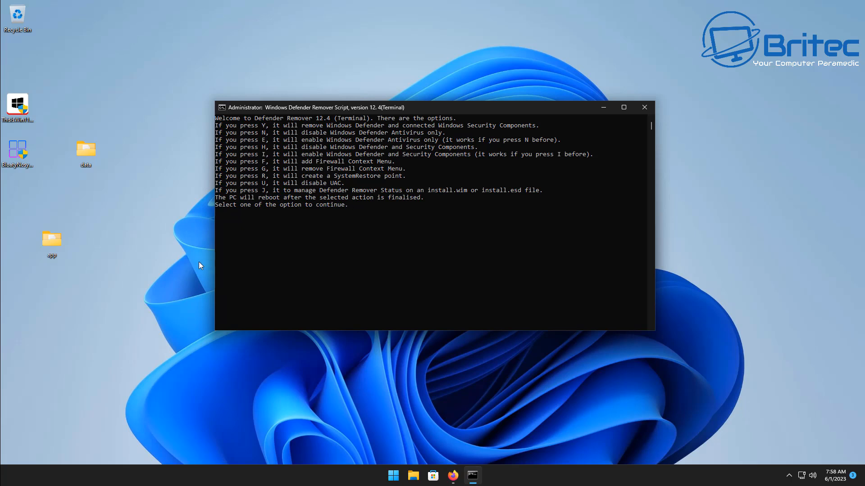
{"action": "type", "text": "y"}
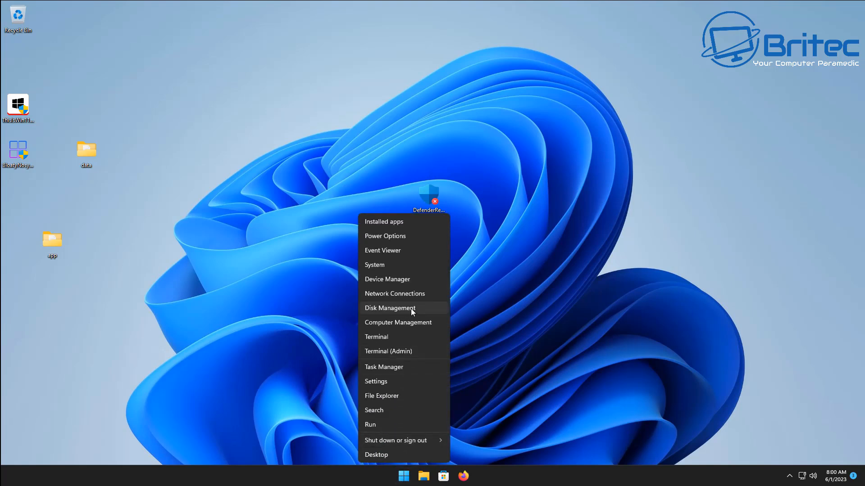
- Review Task Manager's Memory and CPU performance graphs, then close Task Manager
{"action": "left_click", "coordinate": [384, 367]}
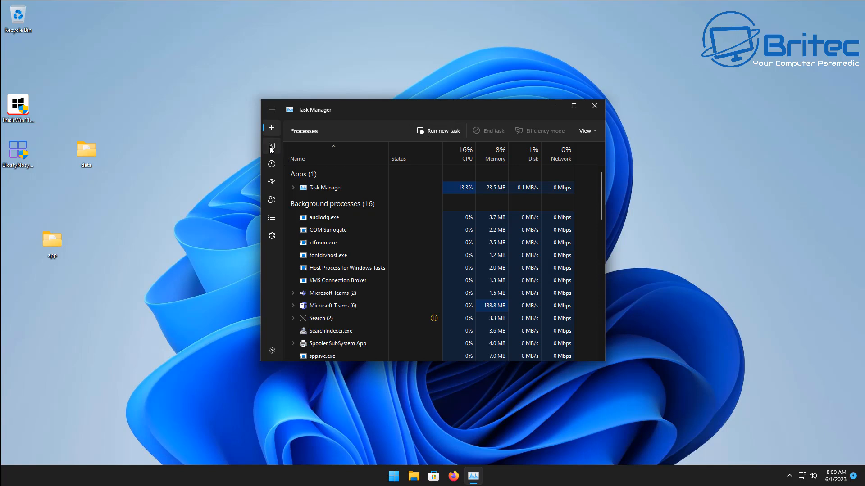
{"action": "left_click", "coordinate": [271, 145]}
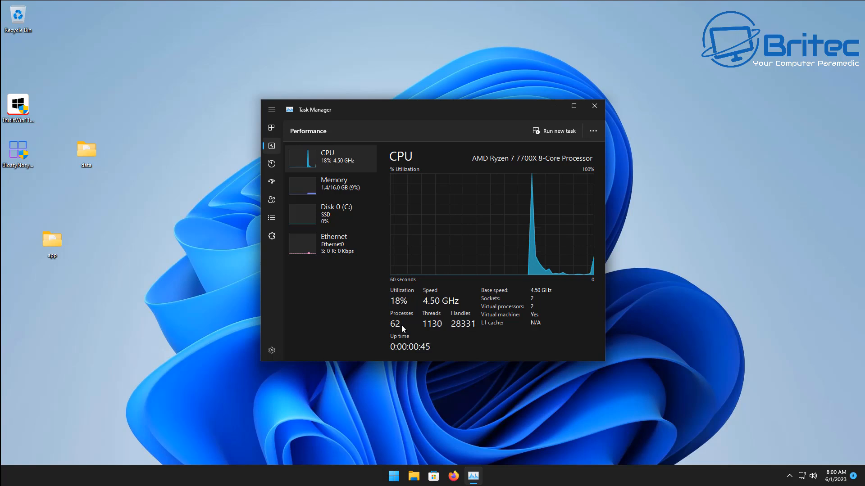
{"action": "mouse_move", "coordinate": [438, 461]}
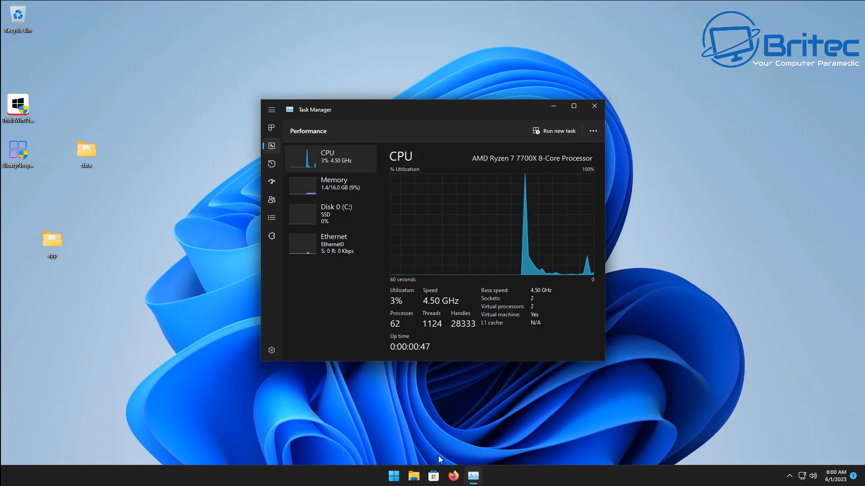
{"action": "mouse_move", "coordinate": [324, 188]}
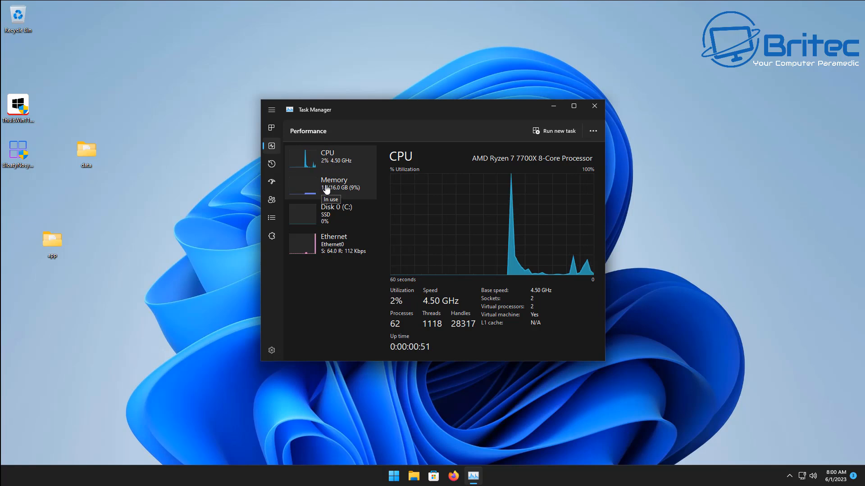
{"action": "left_click", "coordinate": [333, 183]}
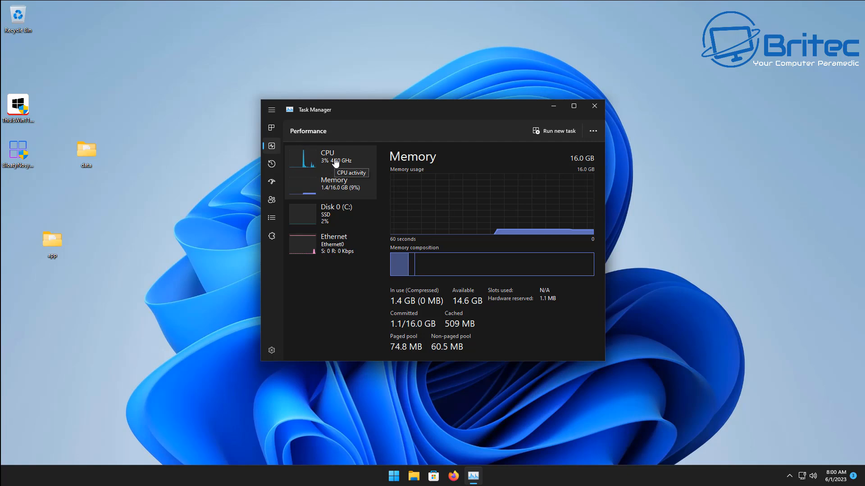
{"action": "left_click", "coordinate": [326, 156]}
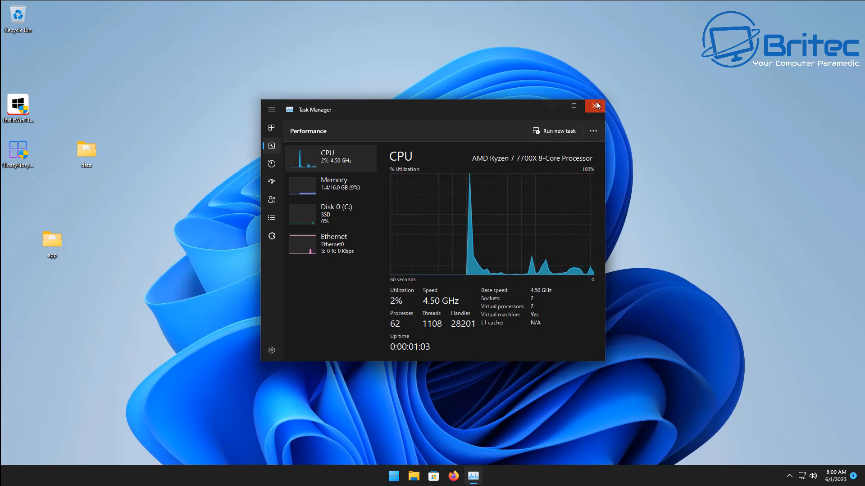
{"action": "left_click", "coordinate": [596, 105]}
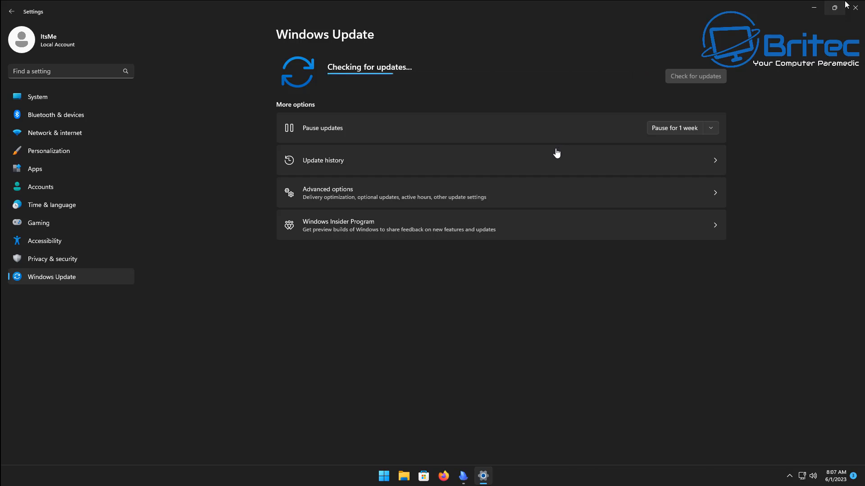
{"action": "mouse_move", "coordinate": [415, 155]}
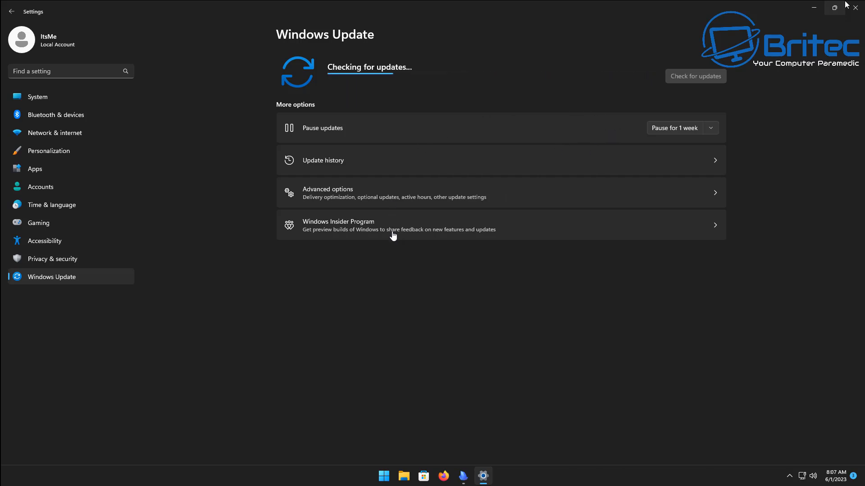
{"action": "mouse_move", "coordinate": [739, 184]}
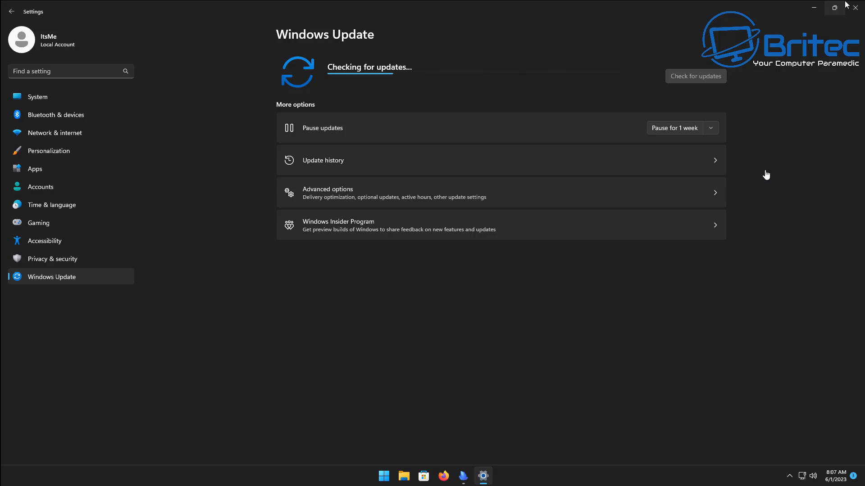
{"action": "mouse_move", "coordinate": [800, 79]}
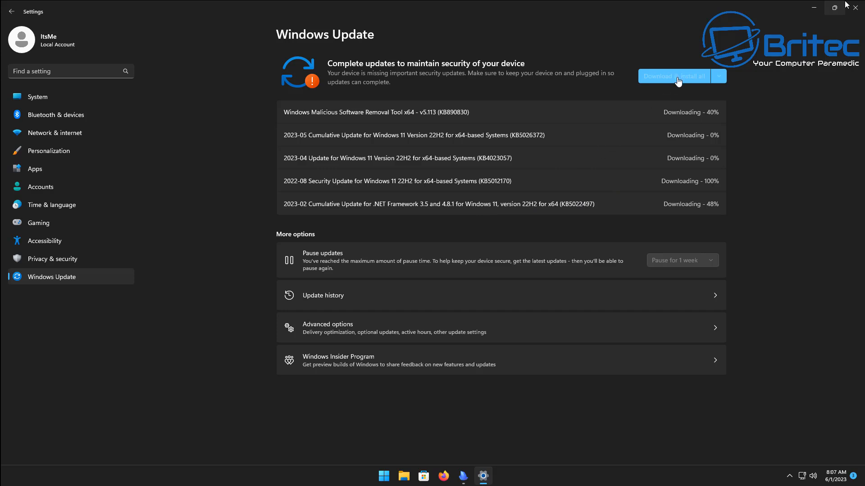
{"action": "mouse_move", "coordinate": [745, 195]}
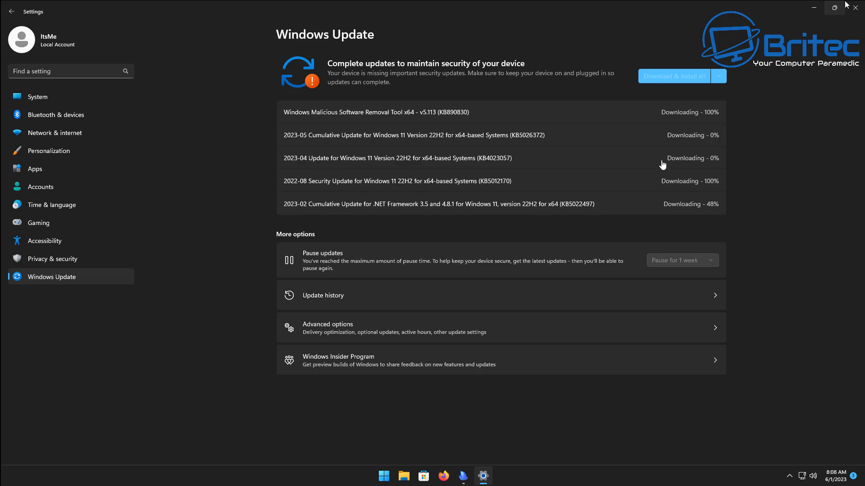
- Start downloading and installing the five missing Windows updates
{"action": "left_click", "coordinate": [673, 76]}
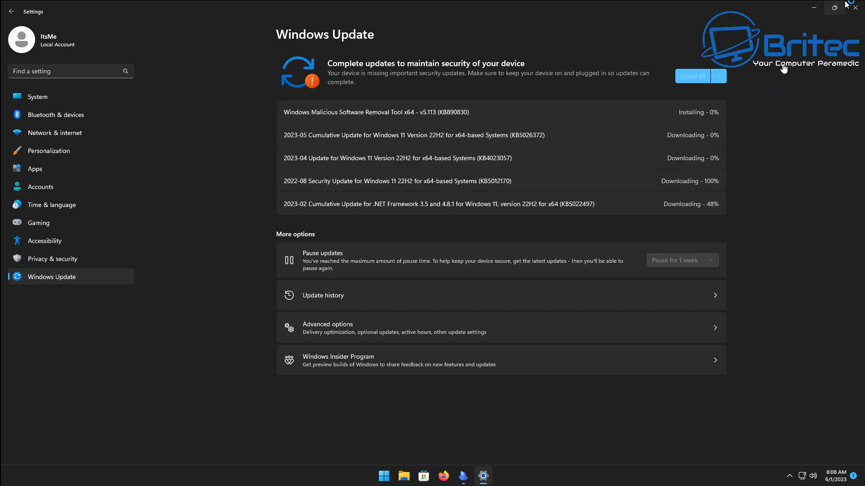
{"action": "mouse_move", "coordinate": [814, 15]}
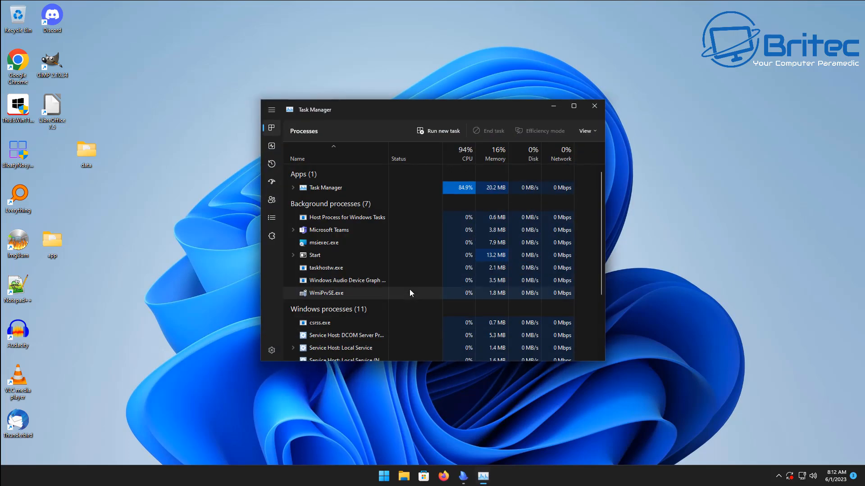
- View the comparison machine's CPU and memory graphs, then close Task Manager
{"action": "left_click", "coordinate": [270, 146]}
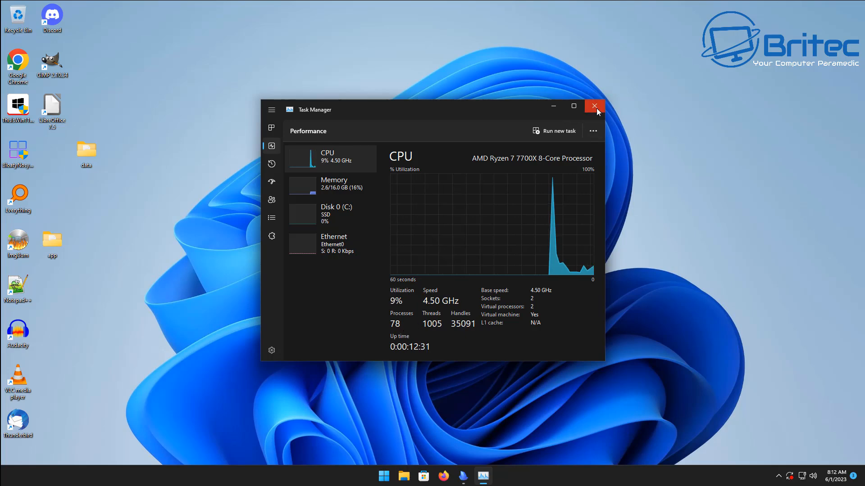
{"action": "left_click", "coordinate": [594, 106]}
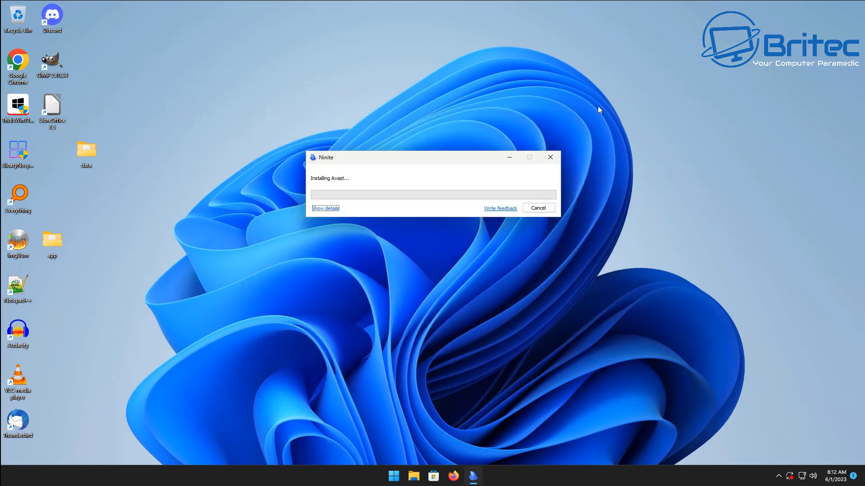
{"action": "mouse_move", "coordinate": [773, 4]}
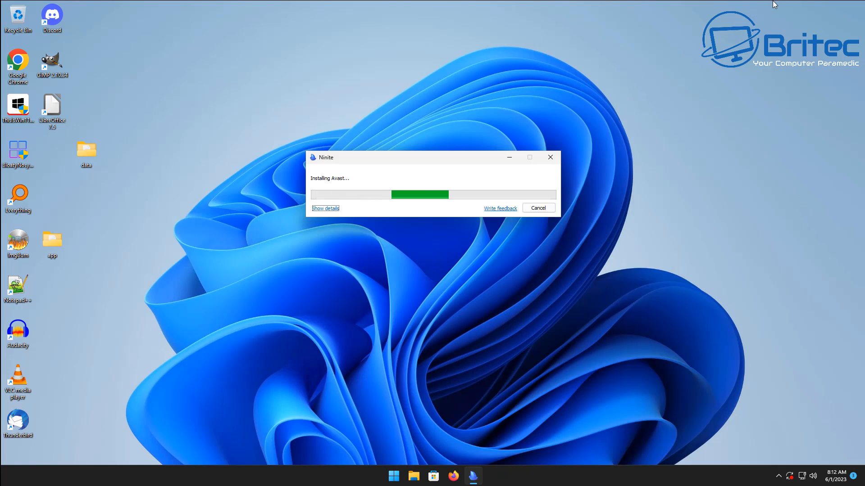